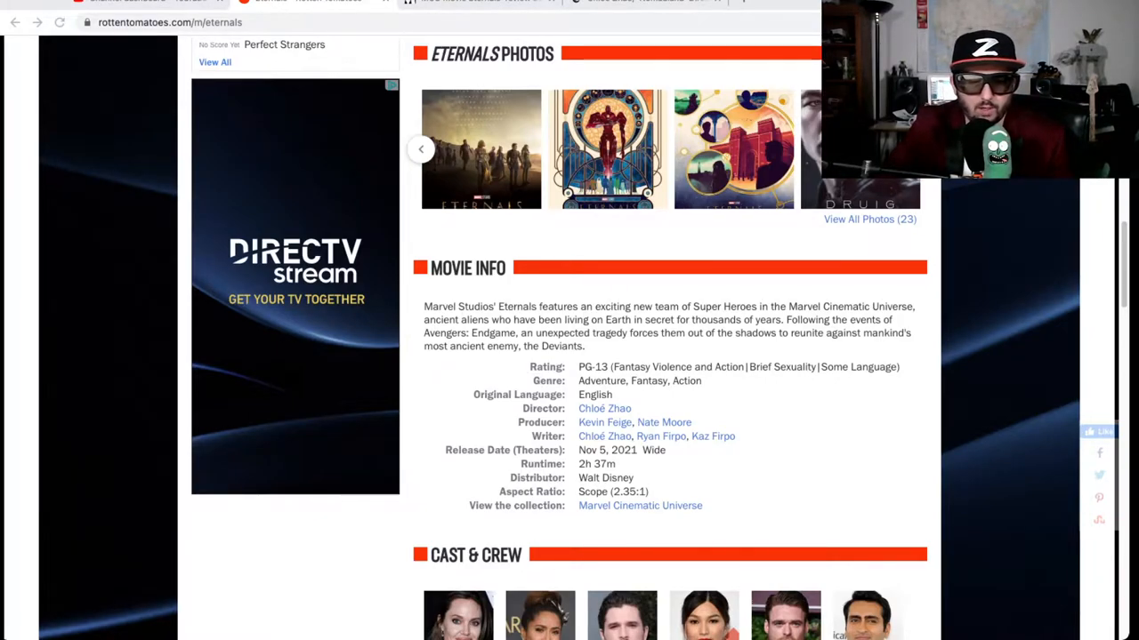
pyautogui.scroll(-3)
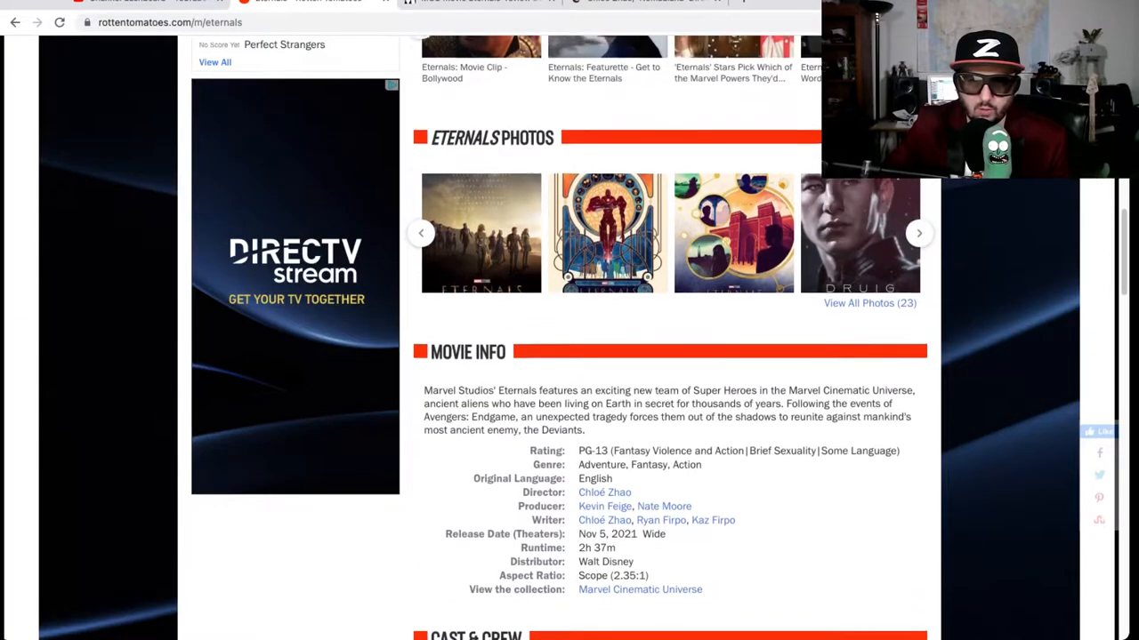
pyautogui.scroll(3)
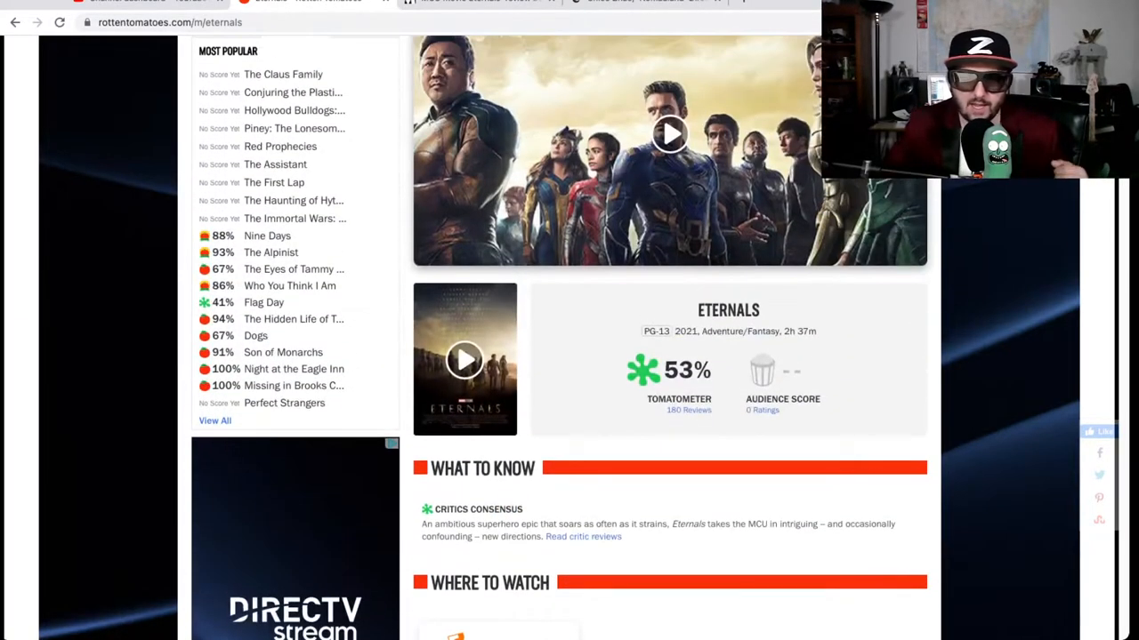
pyautogui.scroll(3)
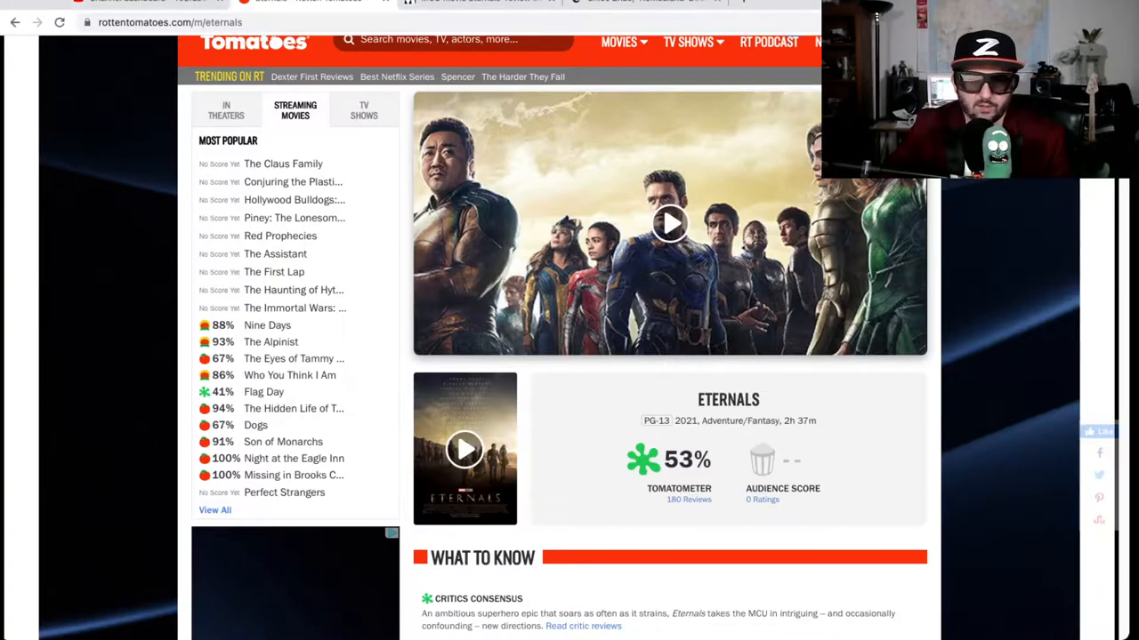
pyautogui.scroll(-3)
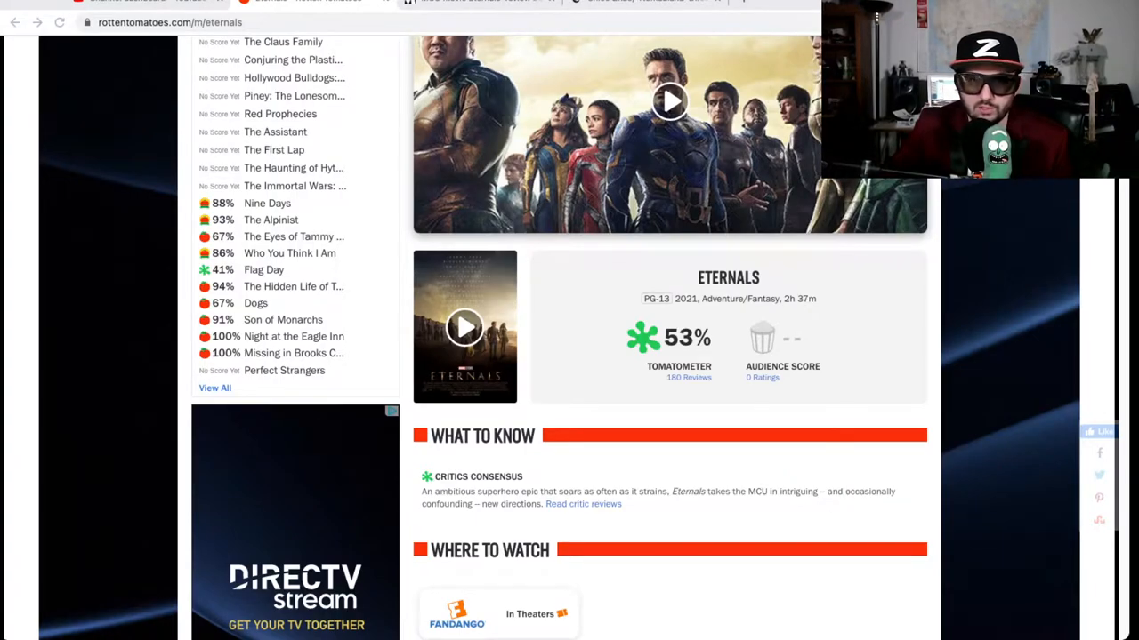
pyautogui.scroll(-3)
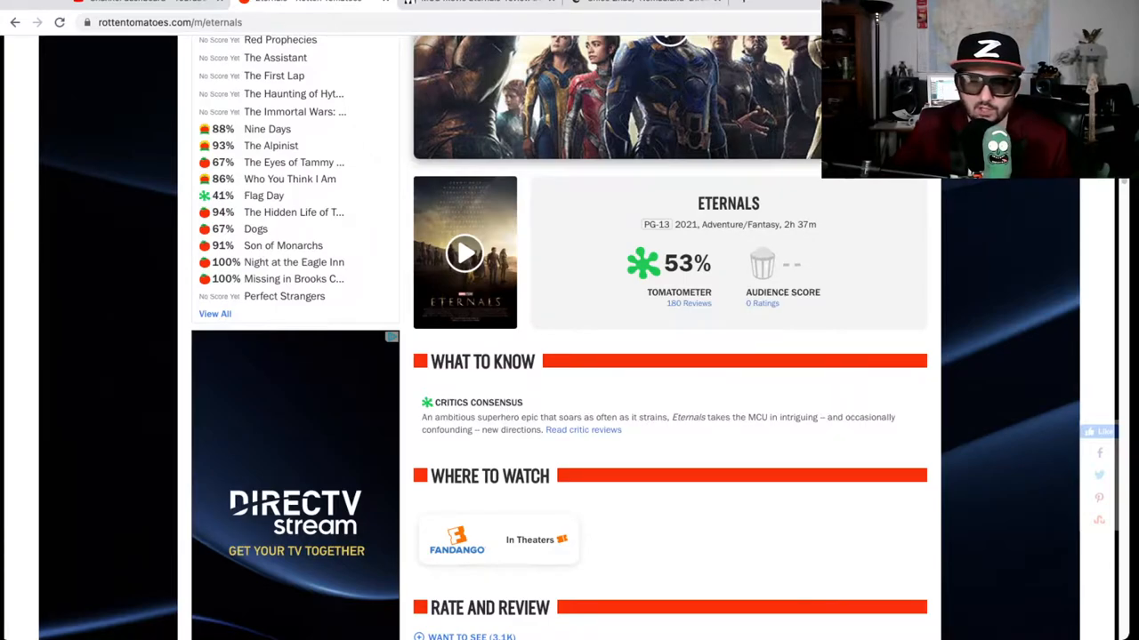
pyautogui.scroll(-3)
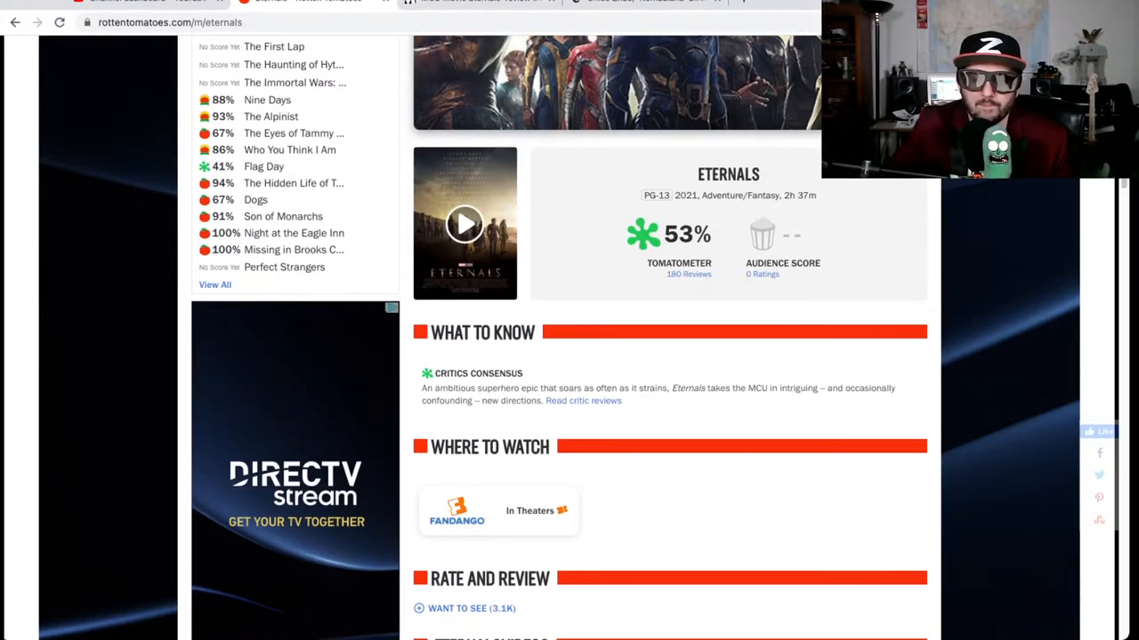
pyautogui.scroll(-3)
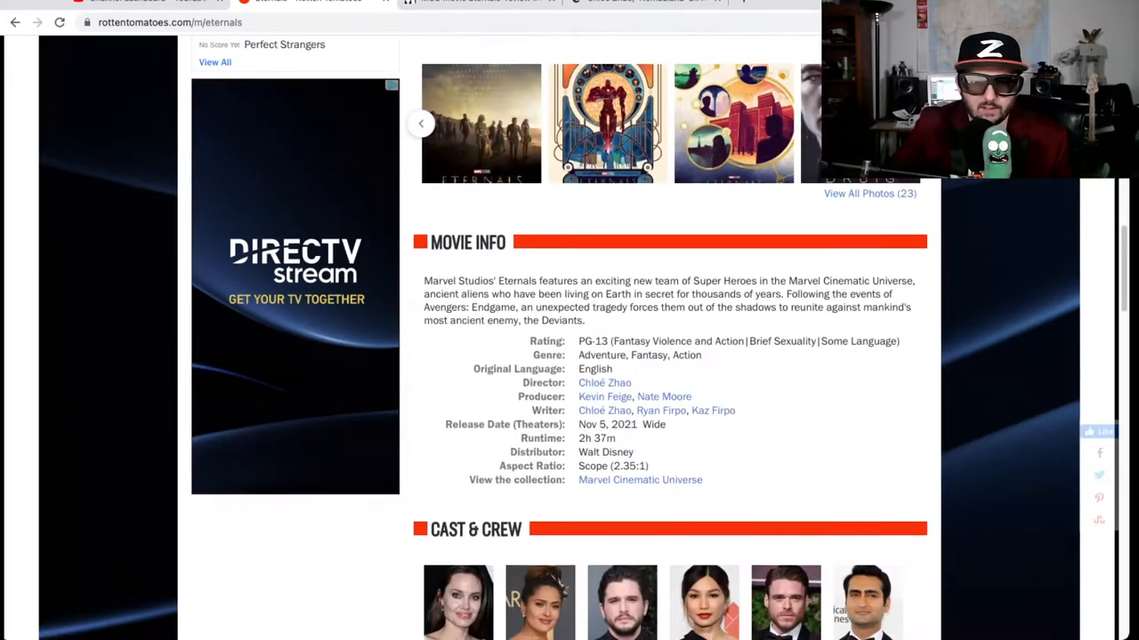
pyautogui.scroll(-3)
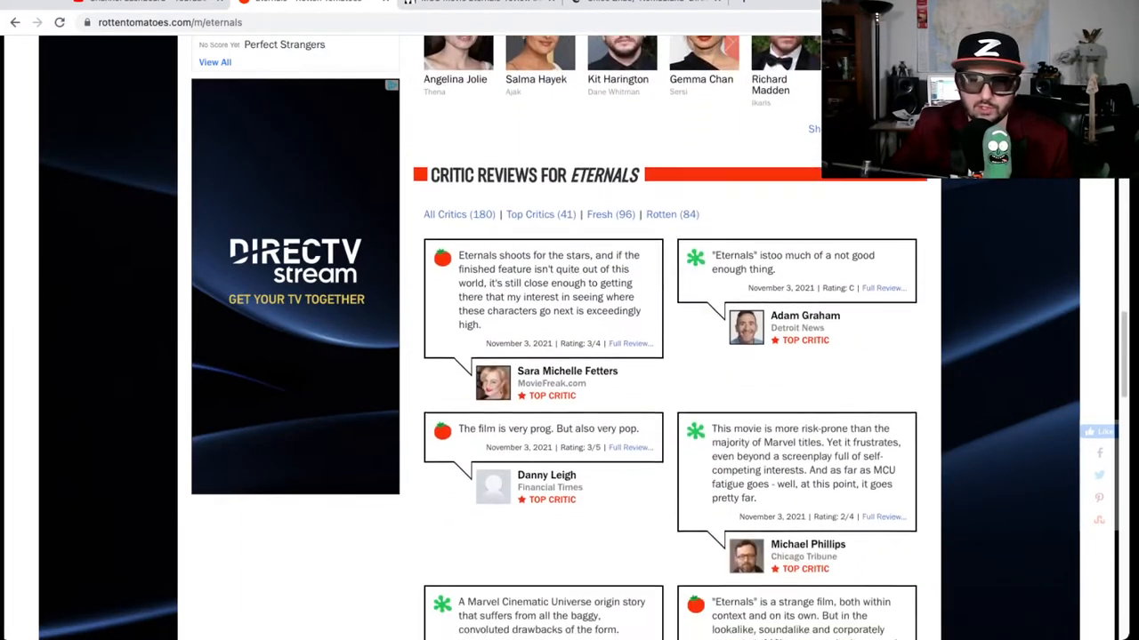
pyautogui.scroll(-3)
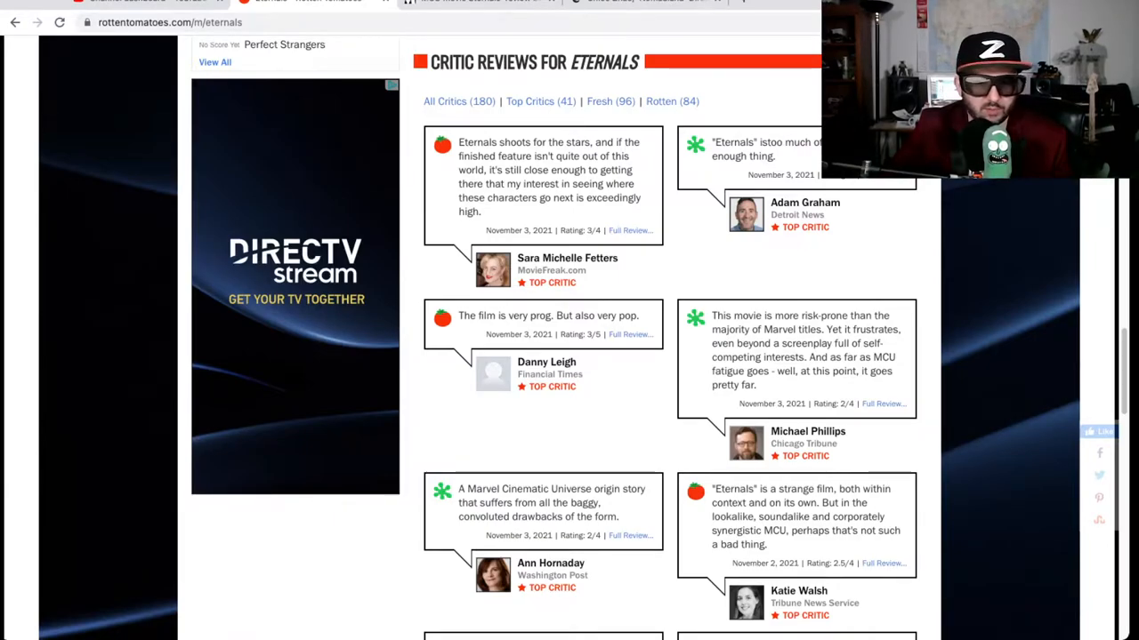
pyautogui.scroll(-3)
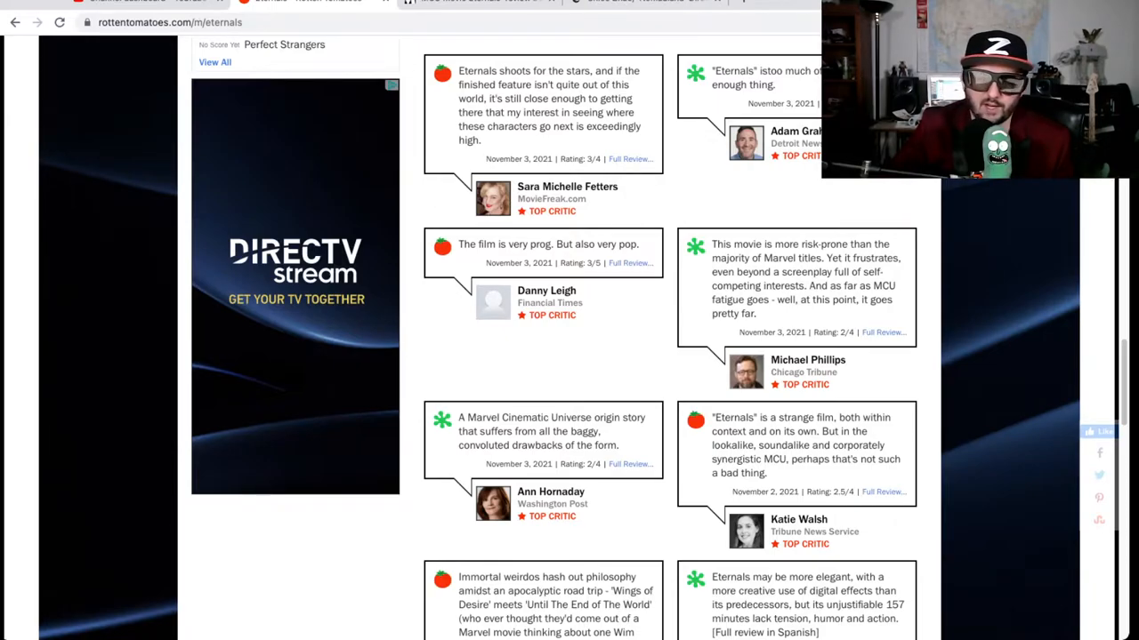
pyautogui.scroll(-3)
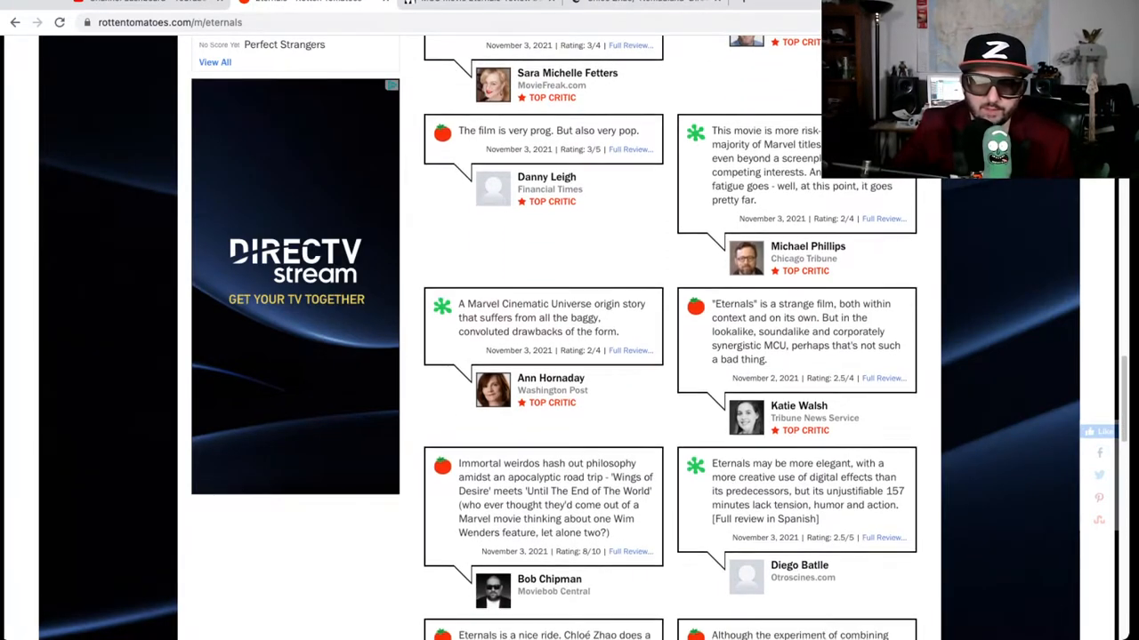
pyautogui.scroll(-3)
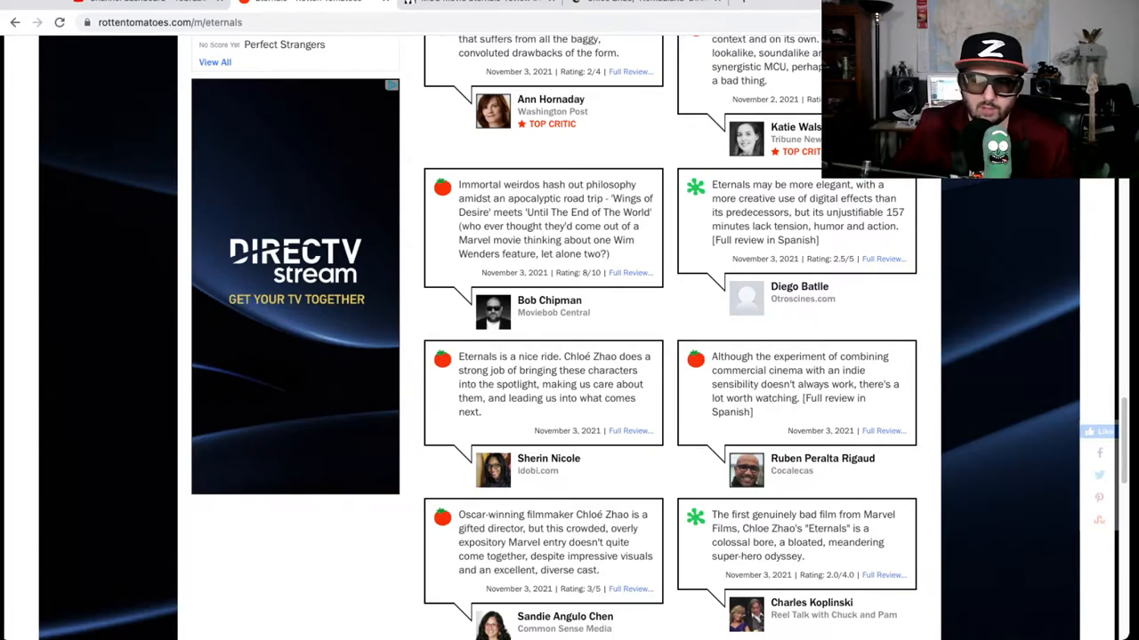
pyautogui.scroll(-3)
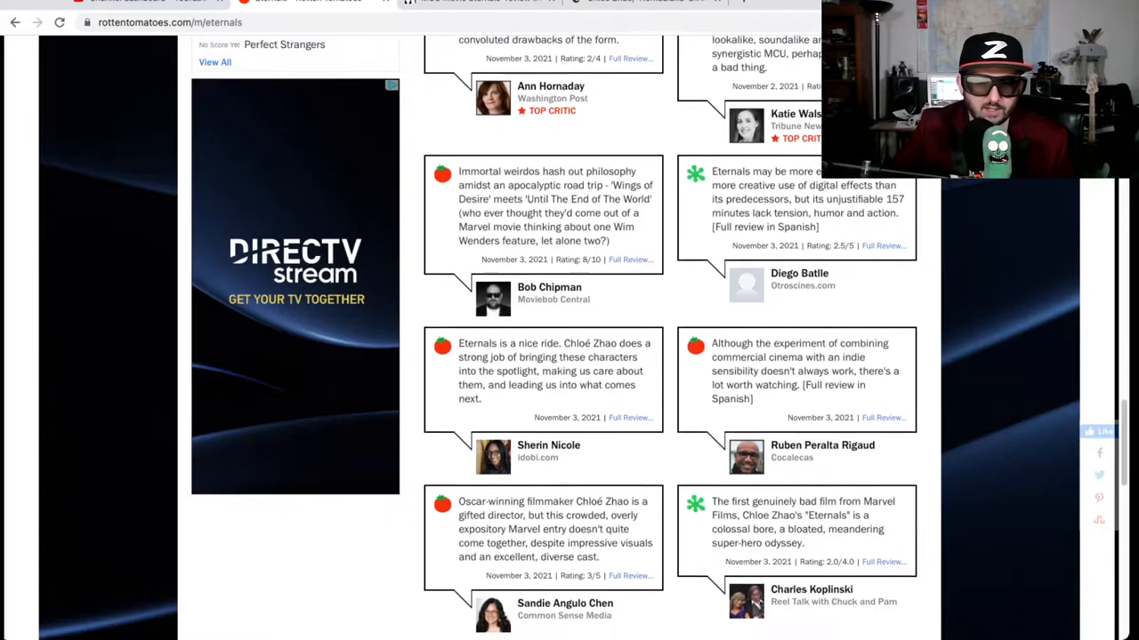
pyautogui.scroll(-3)
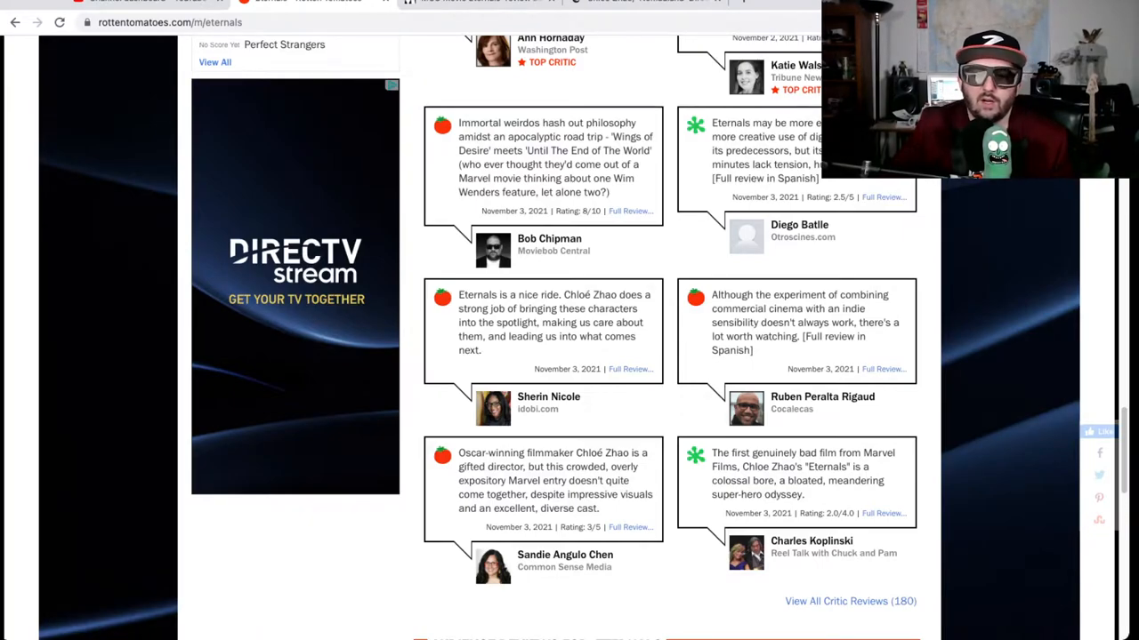
pyautogui.scroll(-3)
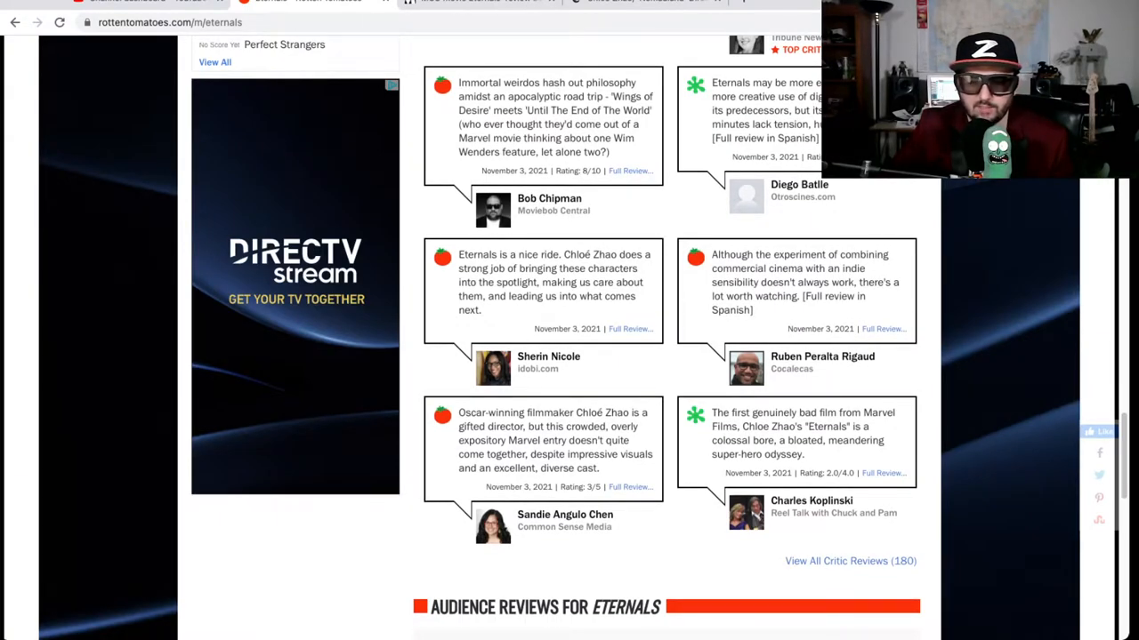
pyautogui.scroll(-3)
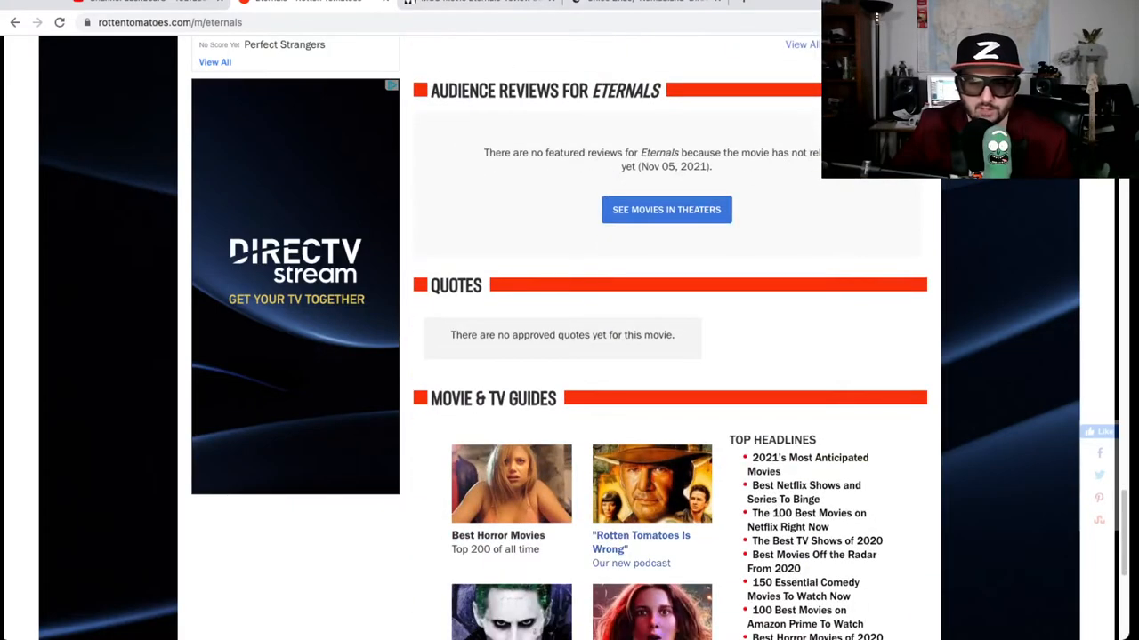
pyautogui.scroll(3)
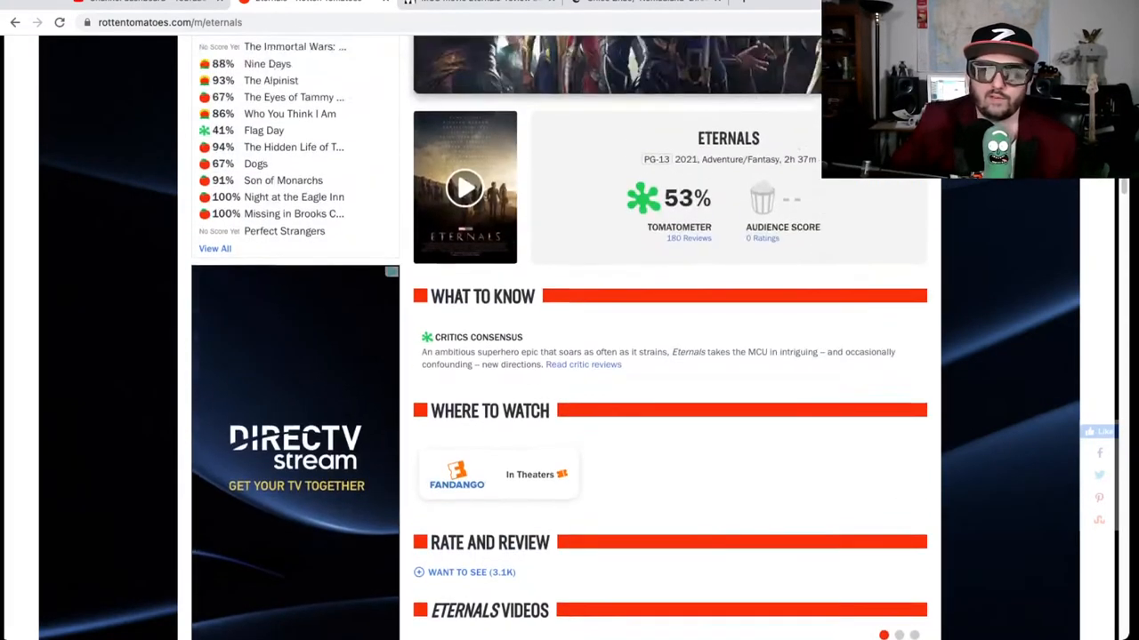
pyautogui.scroll(3)
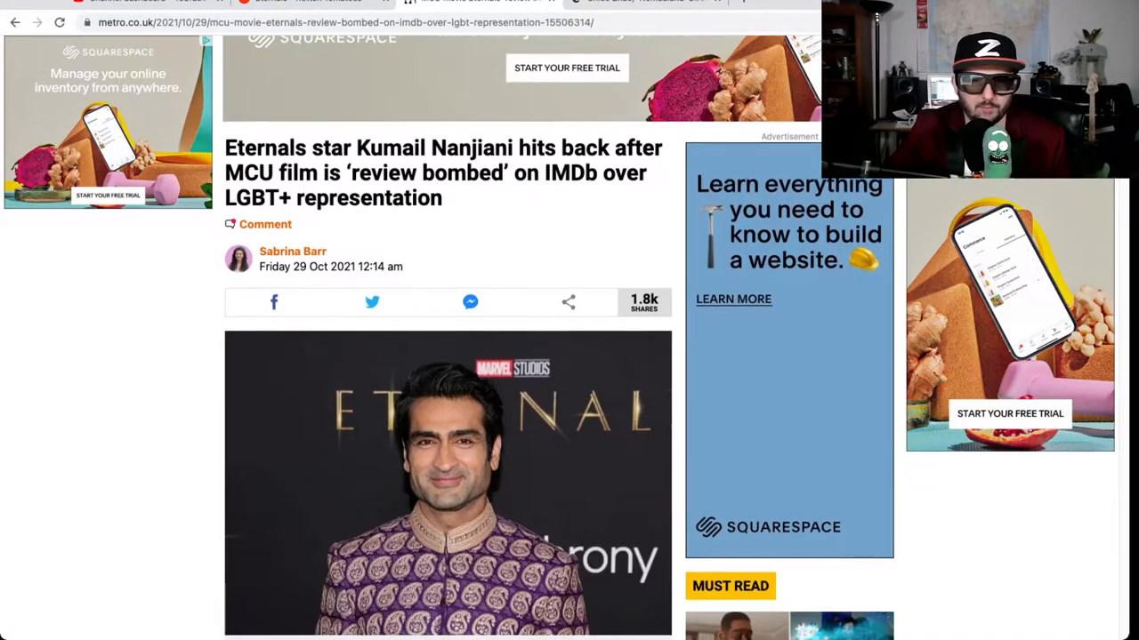
pyautogui.scroll(-3)
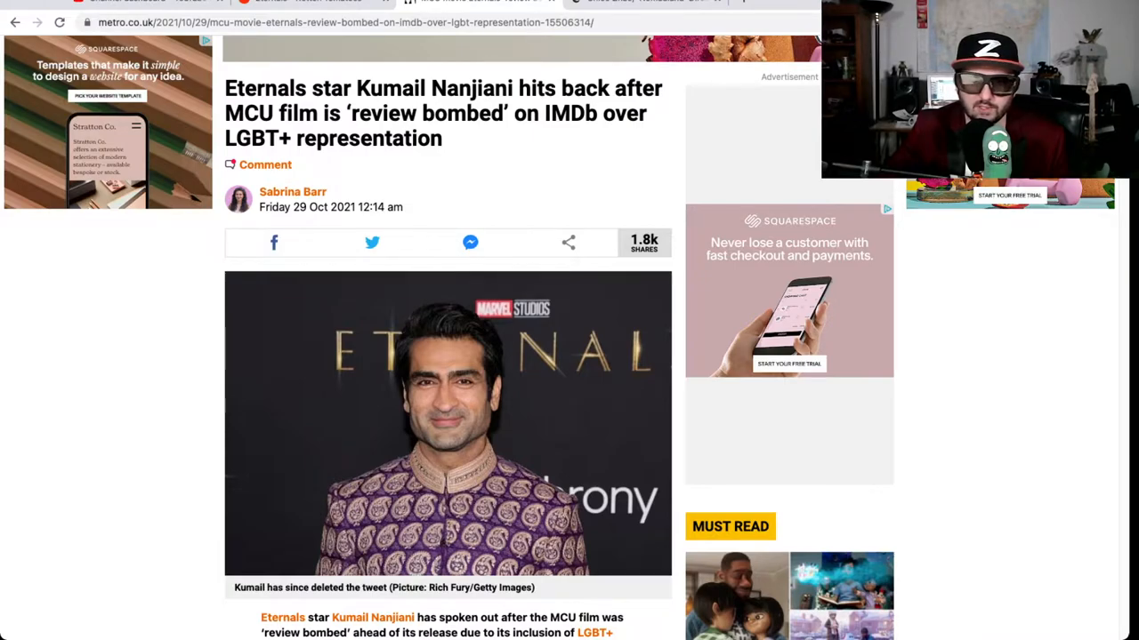
pyautogui.scroll(-3)
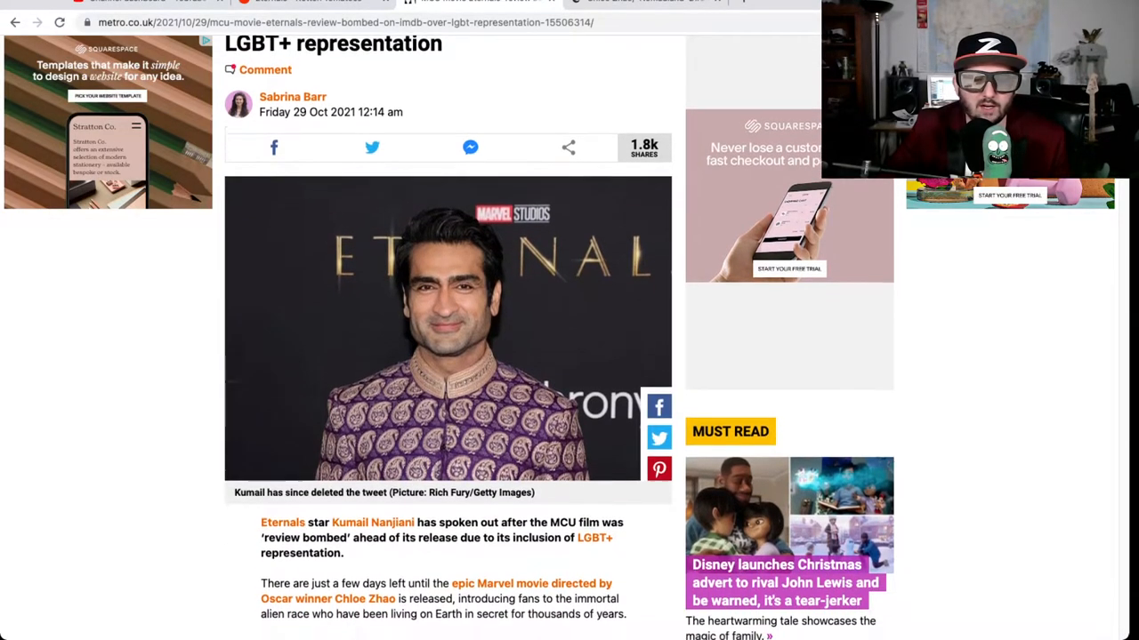
pyautogui.scroll(-3)
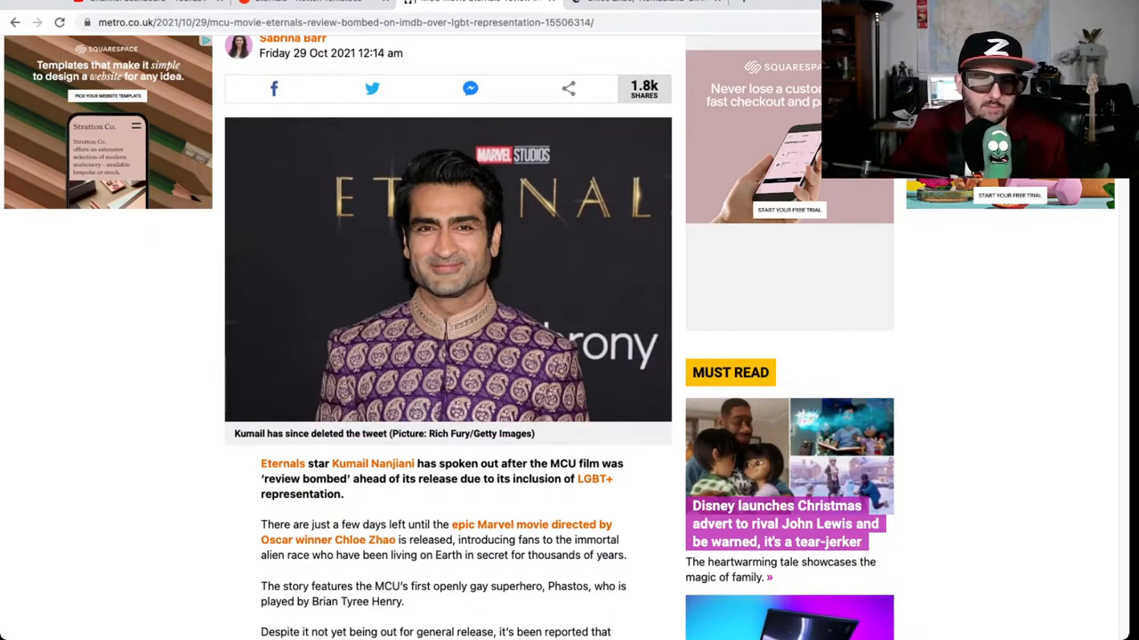
pyautogui.scroll(-3)
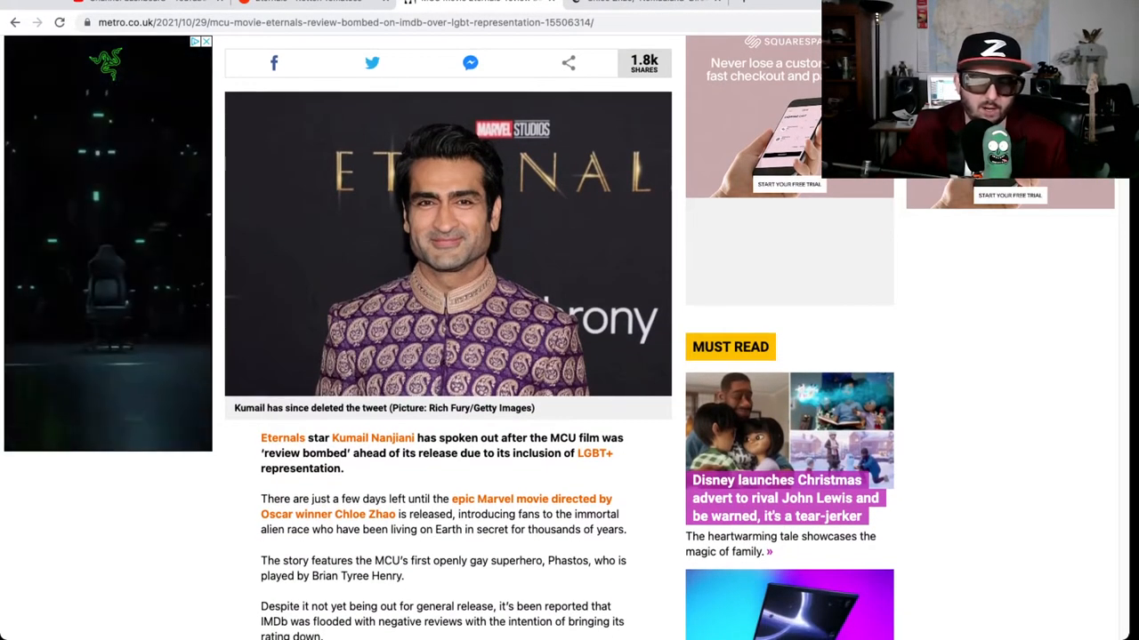
pyautogui.scroll(-3)
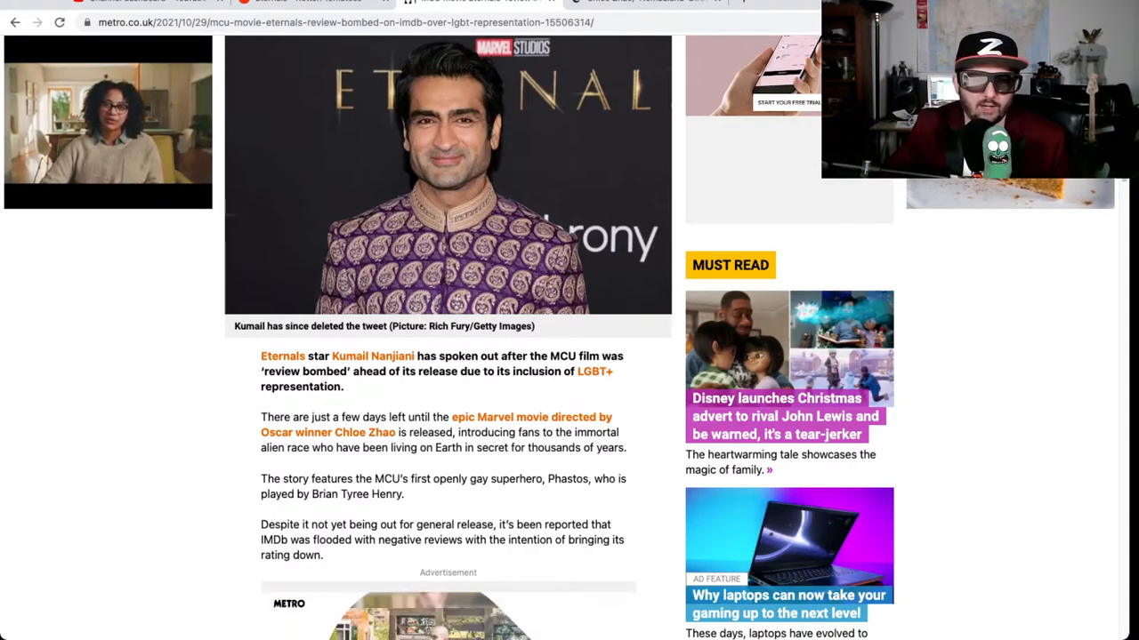
pyautogui.scroll(-3)
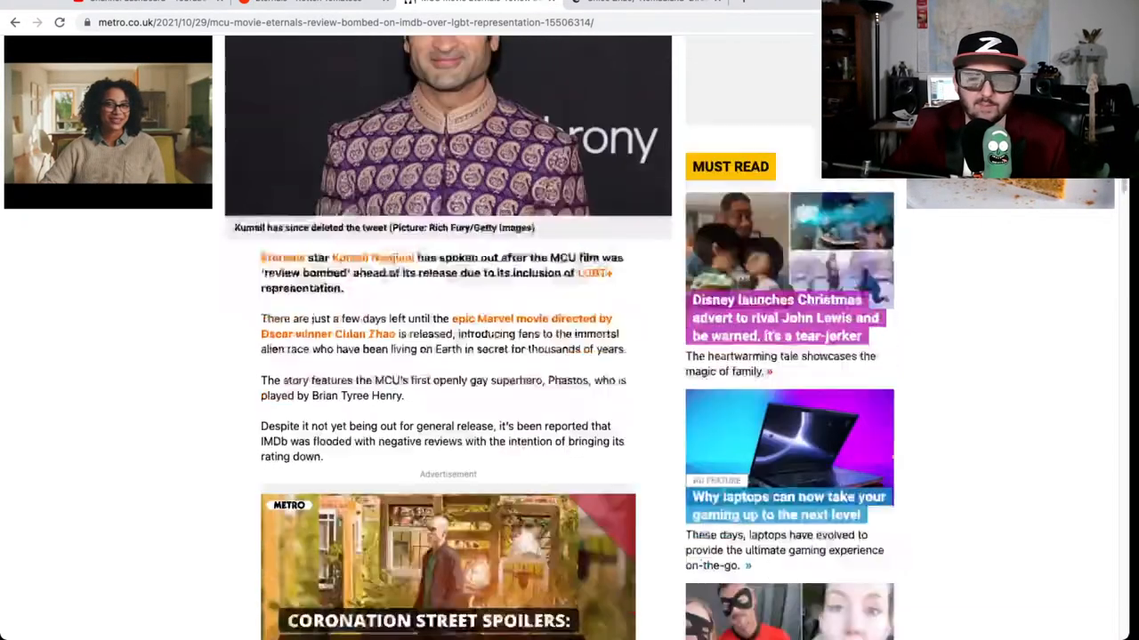
pyautogui.scroll(-3)
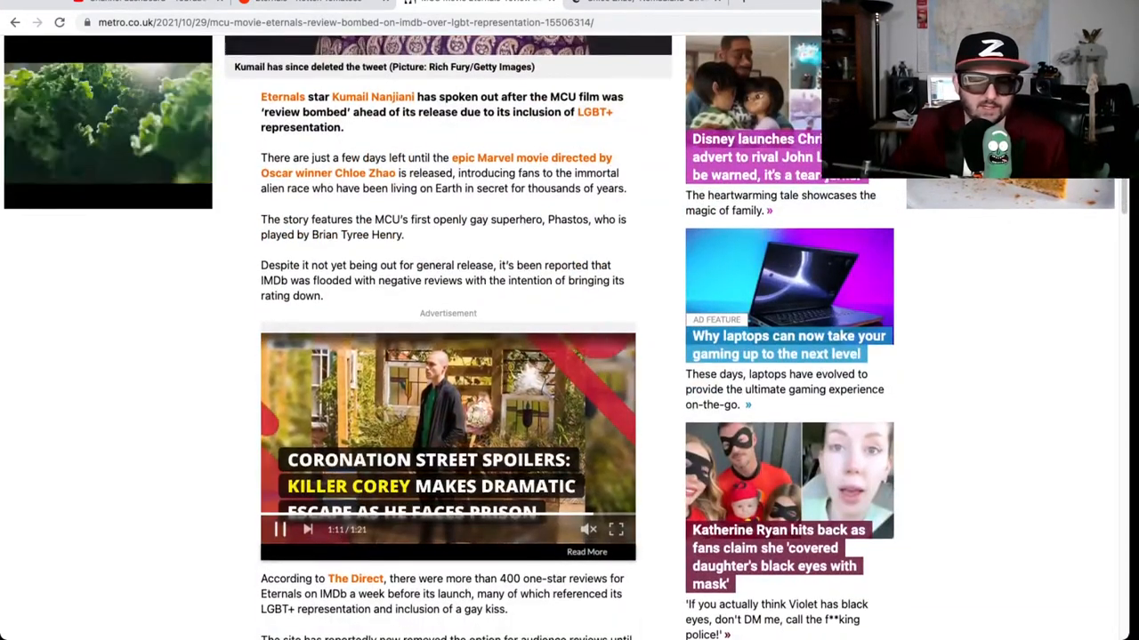
pyautogui.scroll(-3)
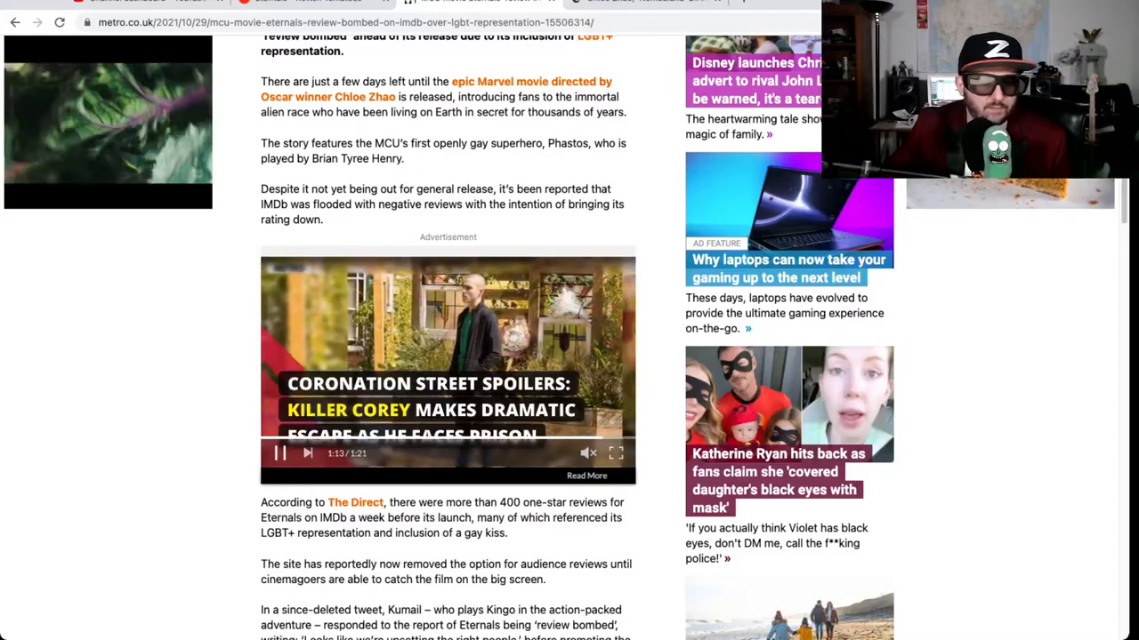
pyautogui.scroll(-3)
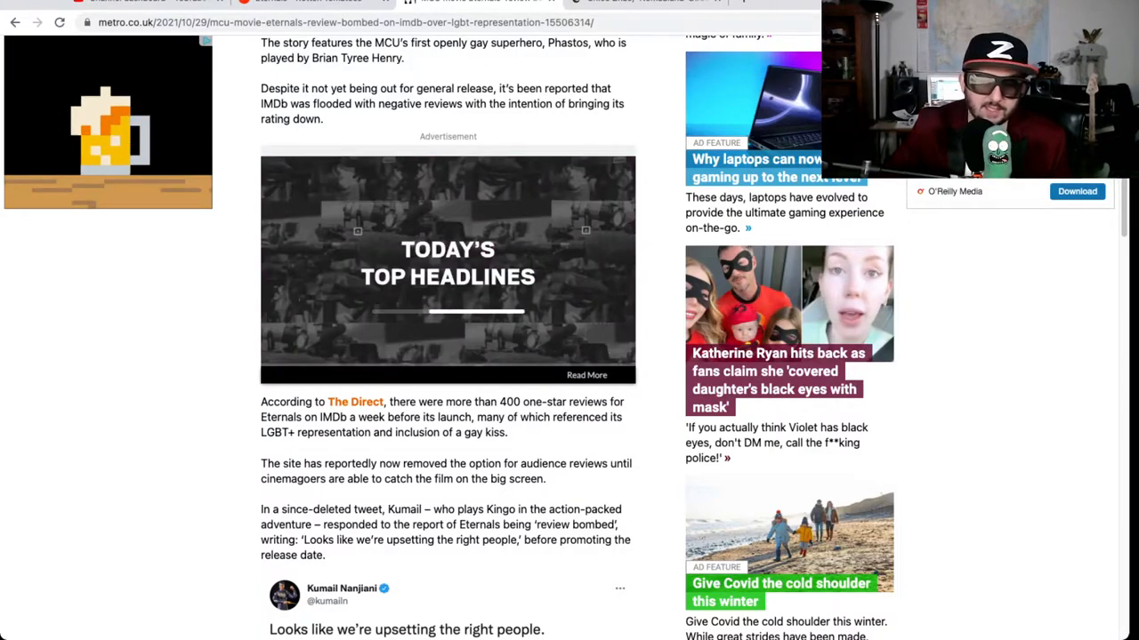
pyautogui.scroll(-3)
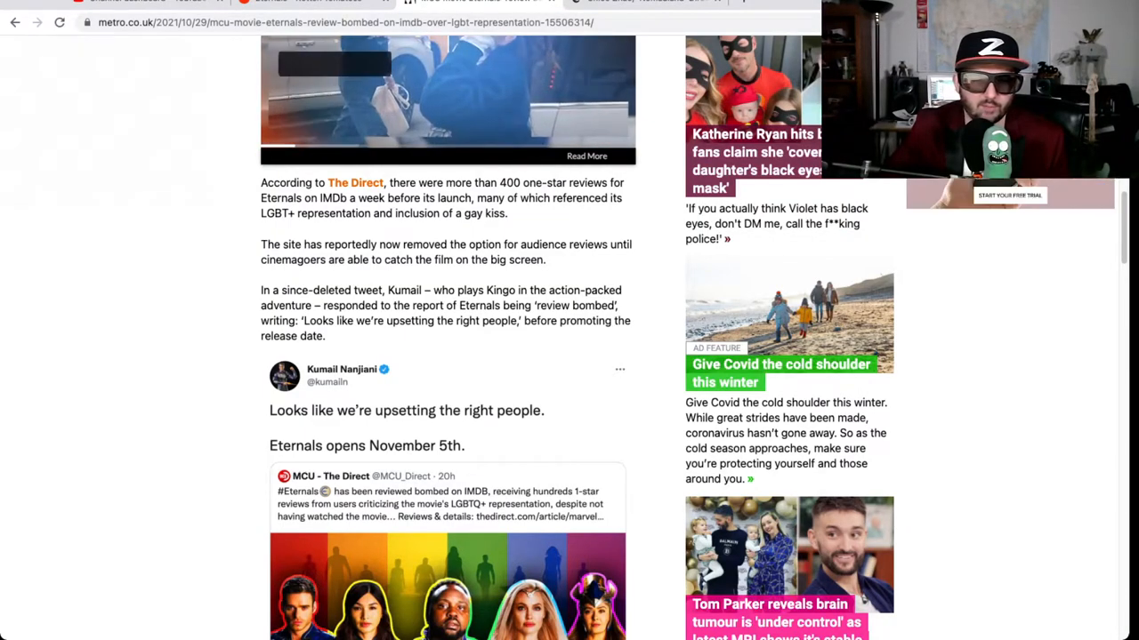
pyautogui.scroll(-3)
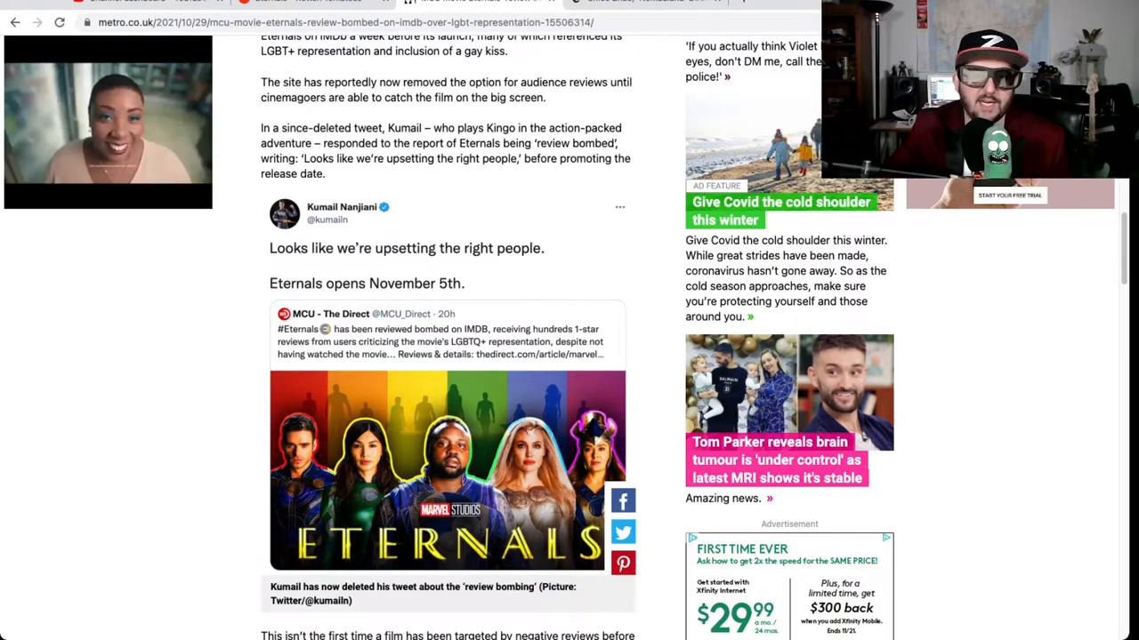
pyautogui.scroll(-3)
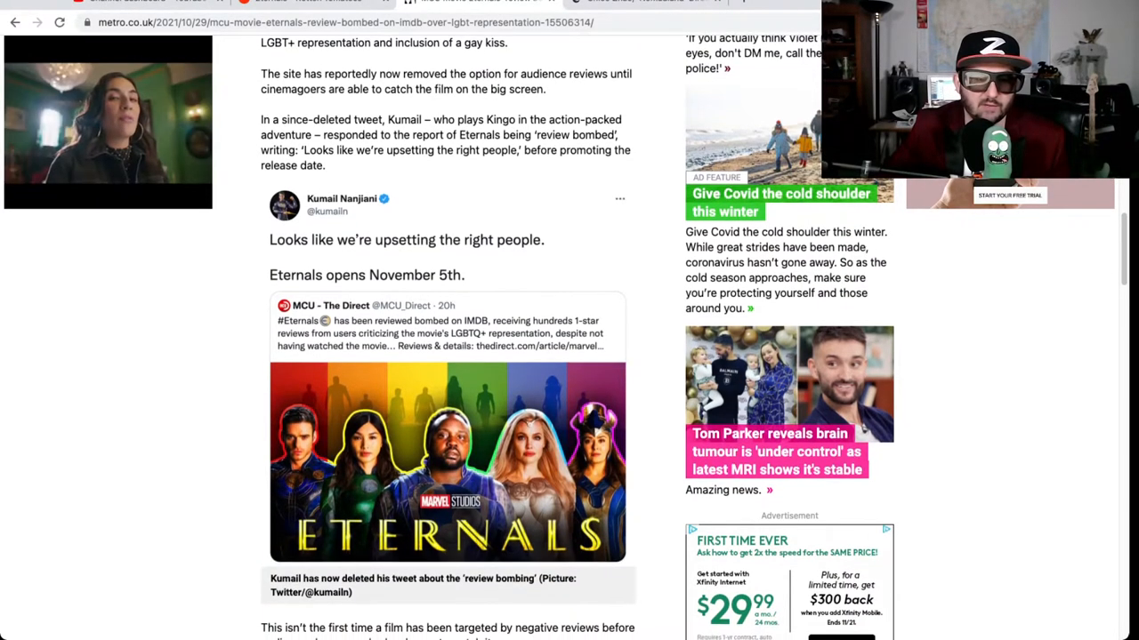
pyautogui.scroll(-3)
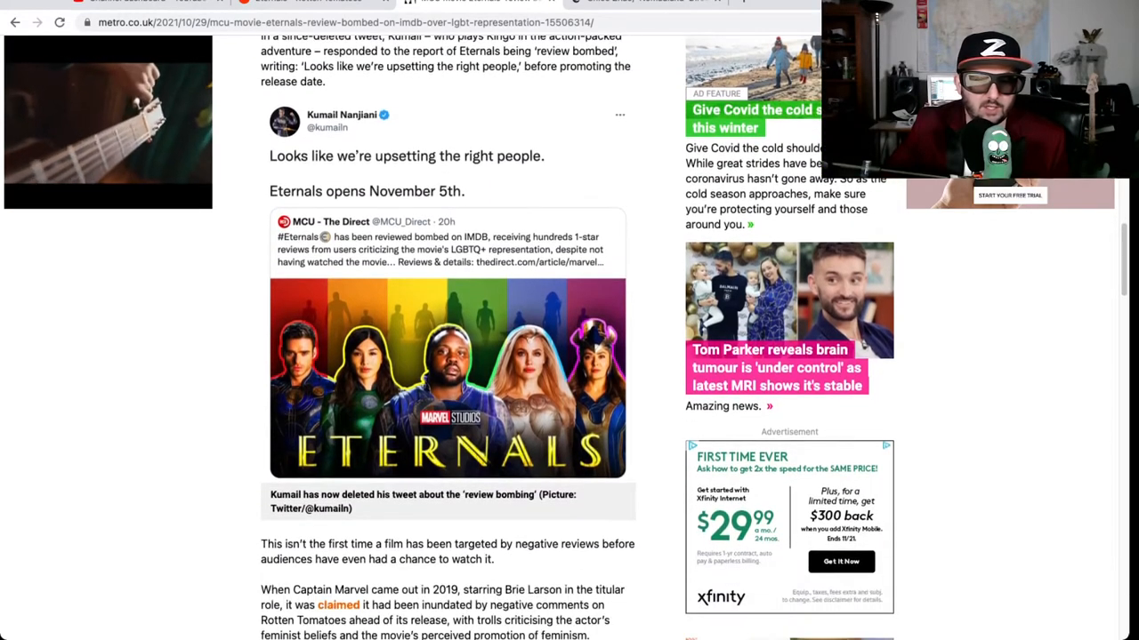
pyautogui.scroll(-3)
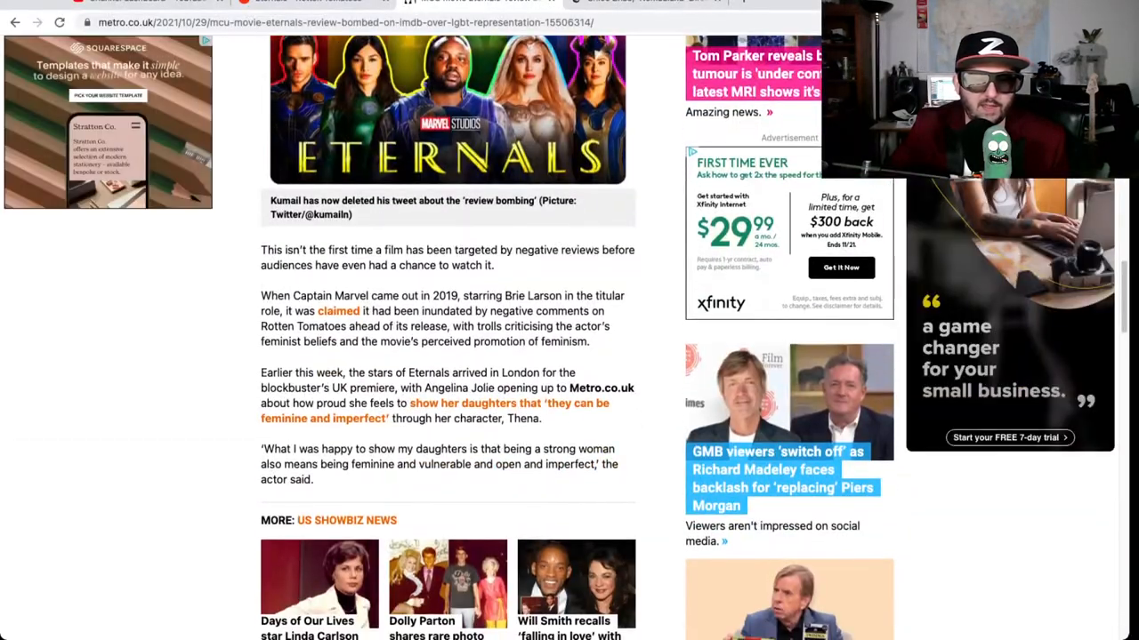
pyautogui.scroll(-3)
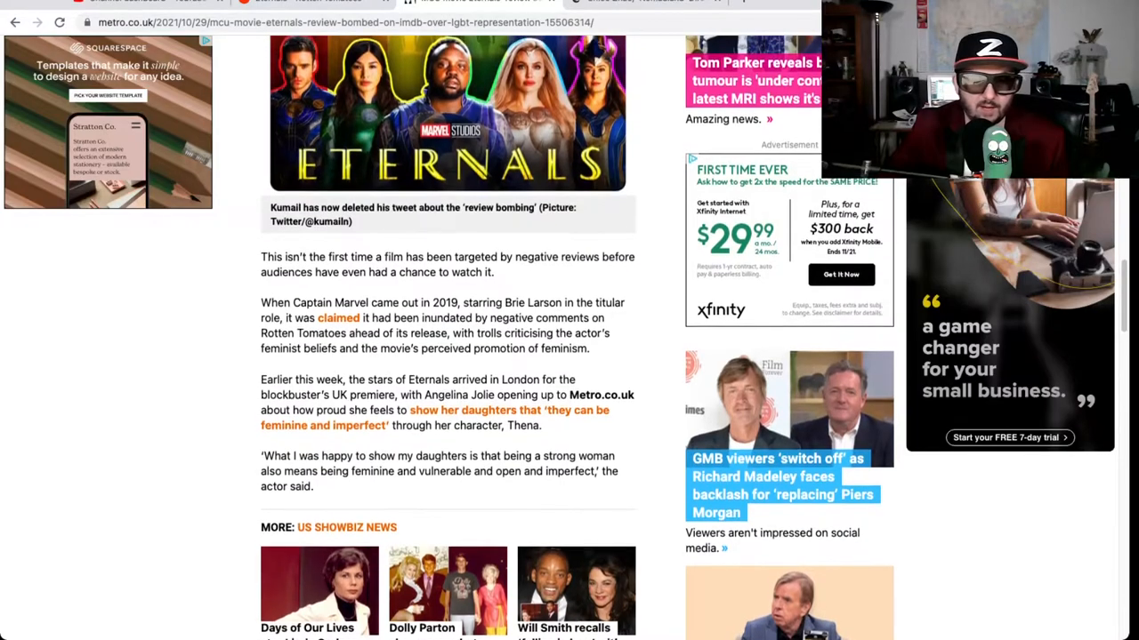
pyautogui.scroll(3)
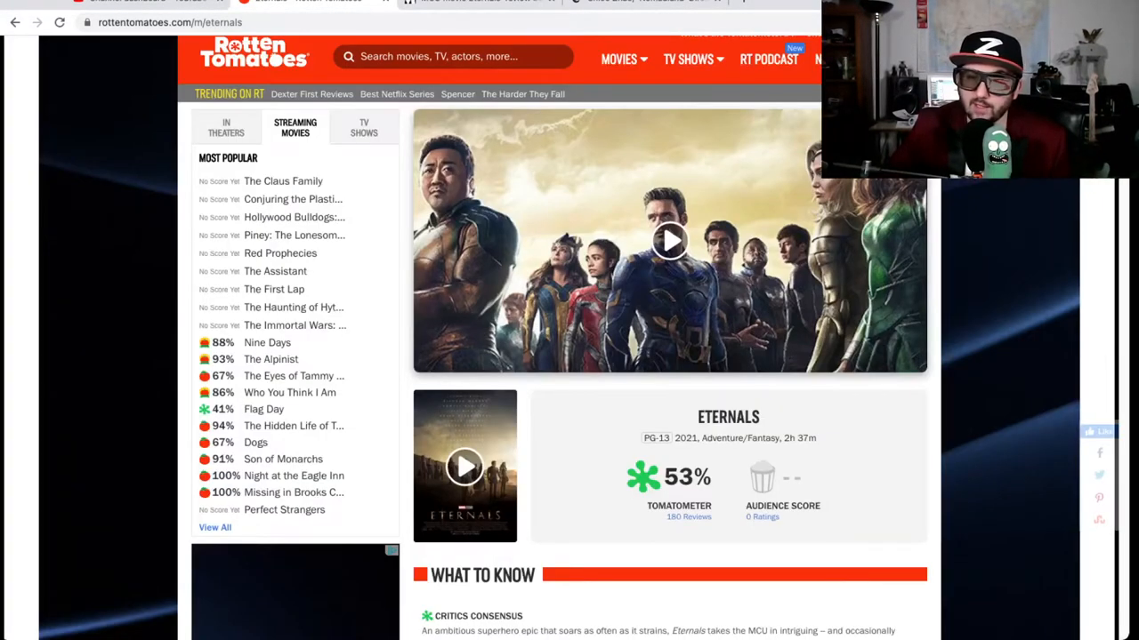
pyautogui.scroll(-3)
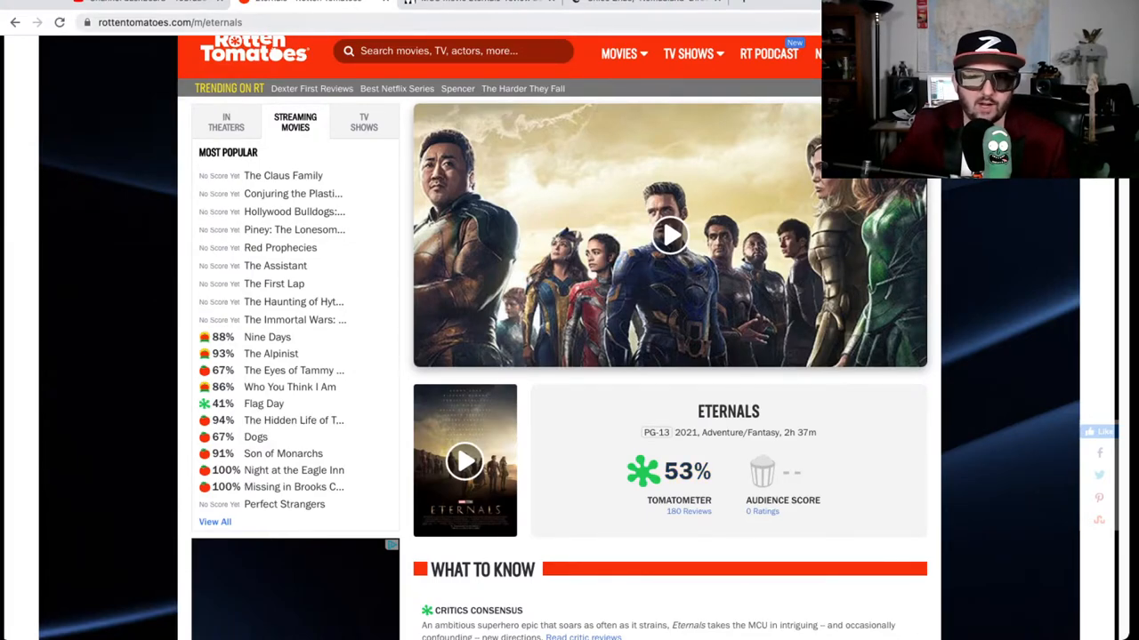
pyautogui.scroll(-3)
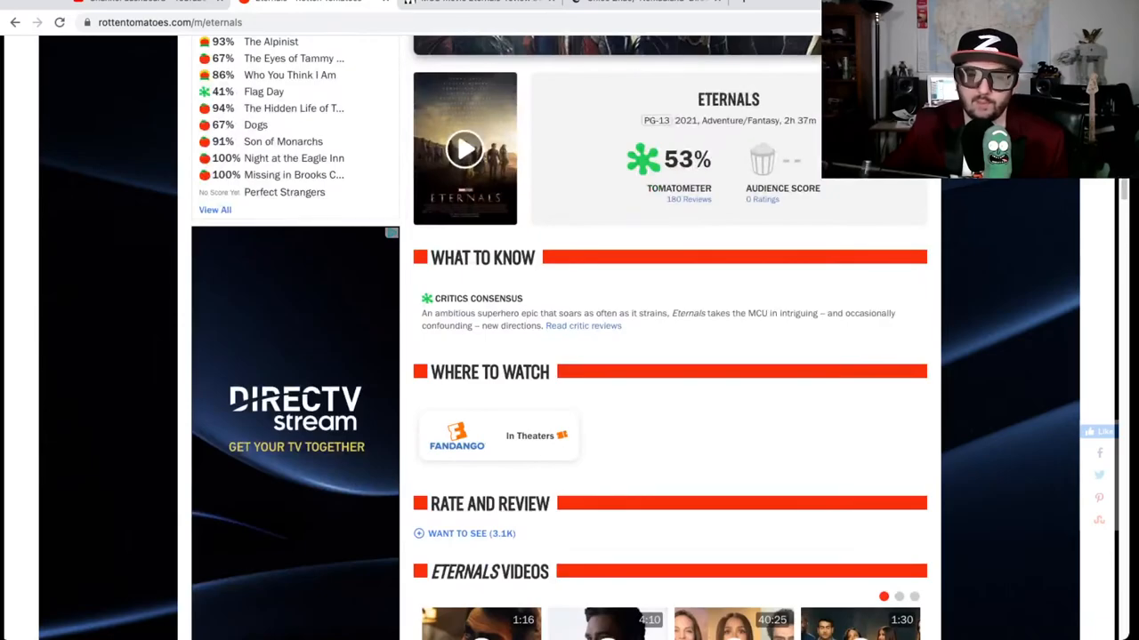
pyautogui.scroll(-3)
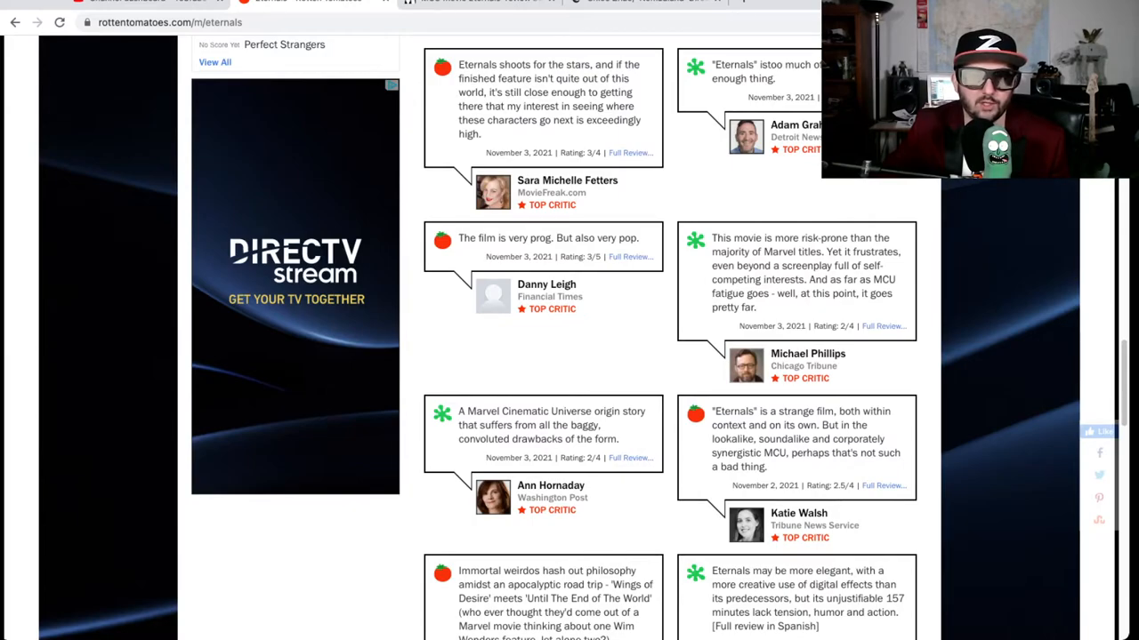
pyautogui.scroll(-3)
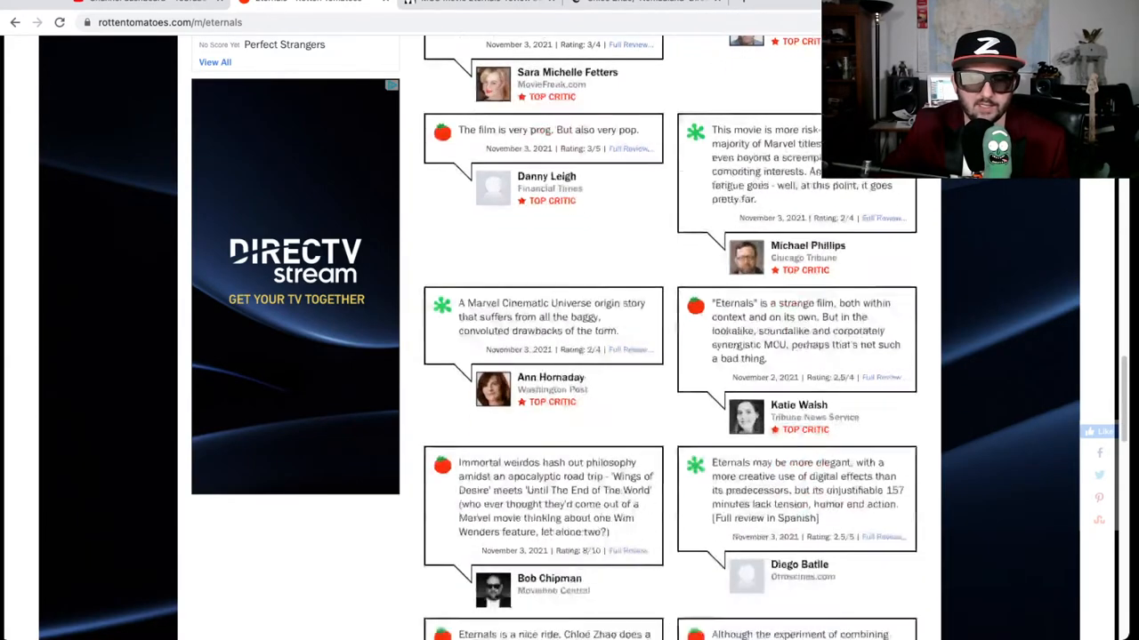
pyautogui.scroll(-3)
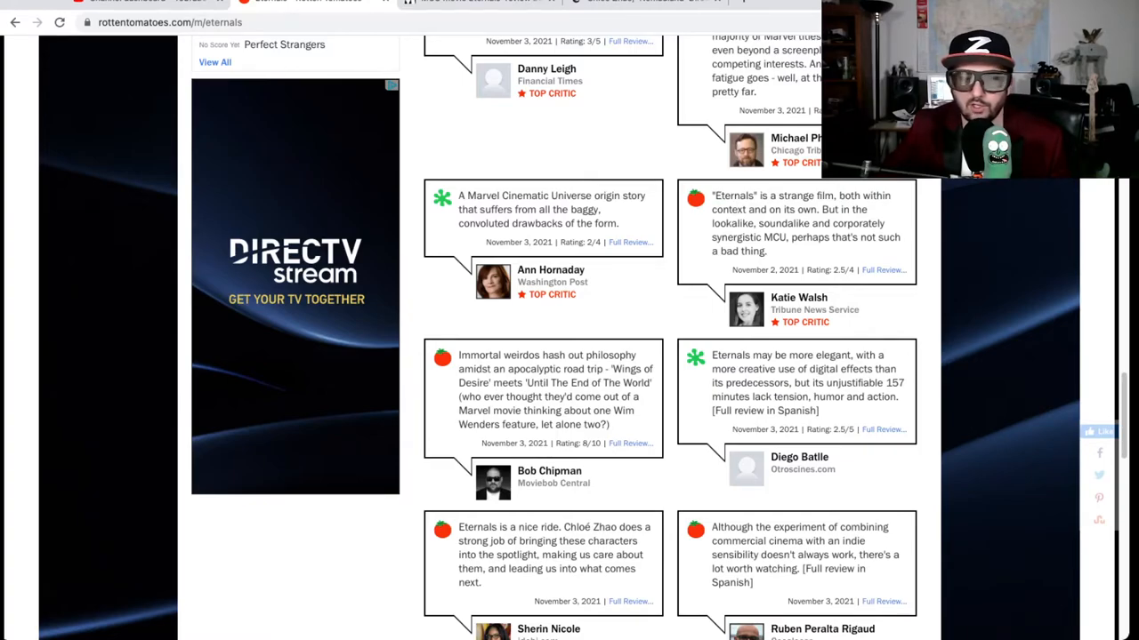
pyautogui.scroll(-3)
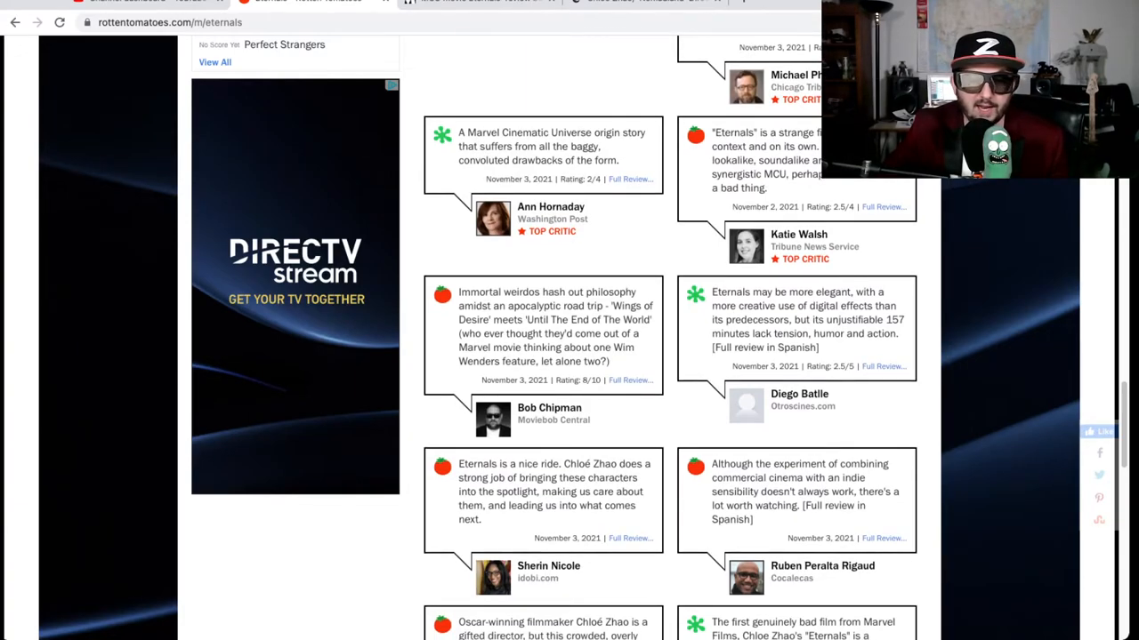
pyautogui.scroll(-3)
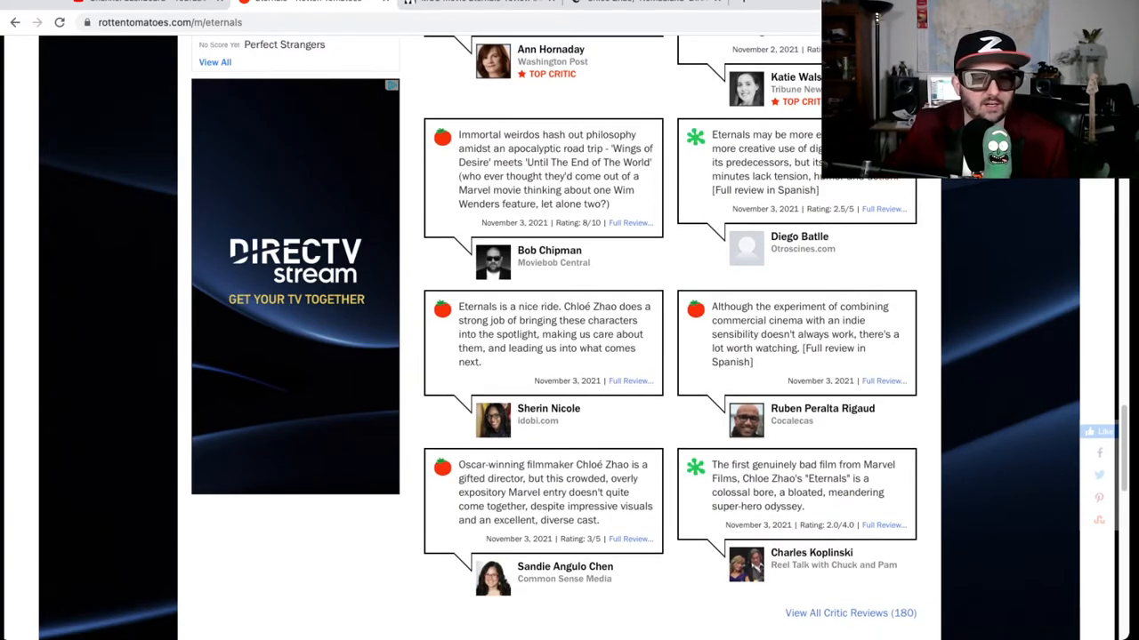
pyautogui.scroll(3)
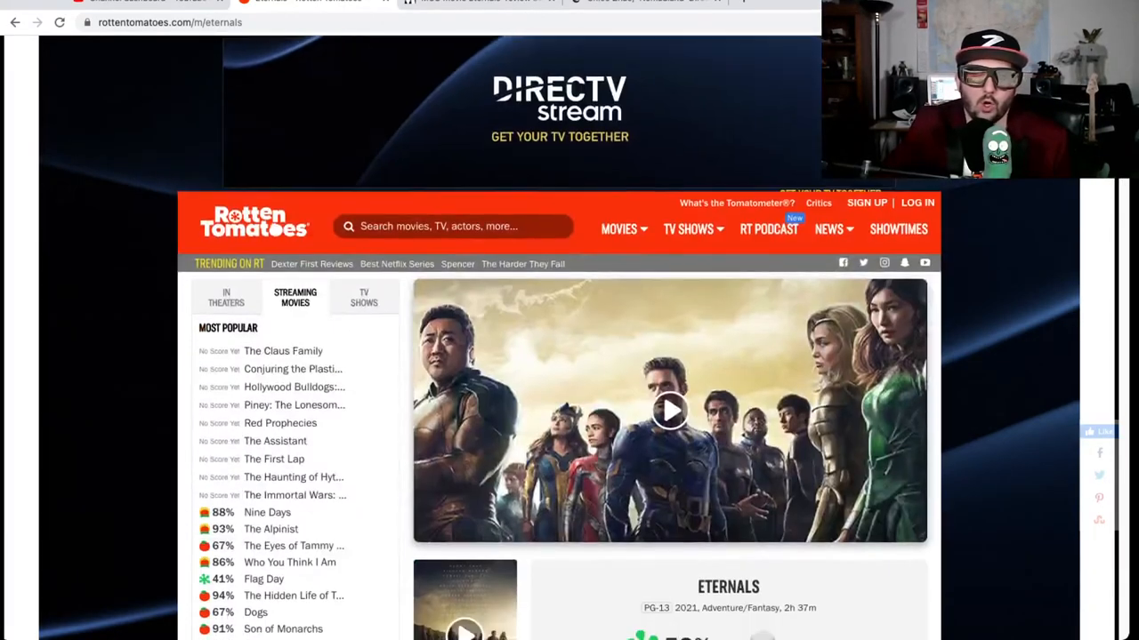
pyautogui.scroll(-3)
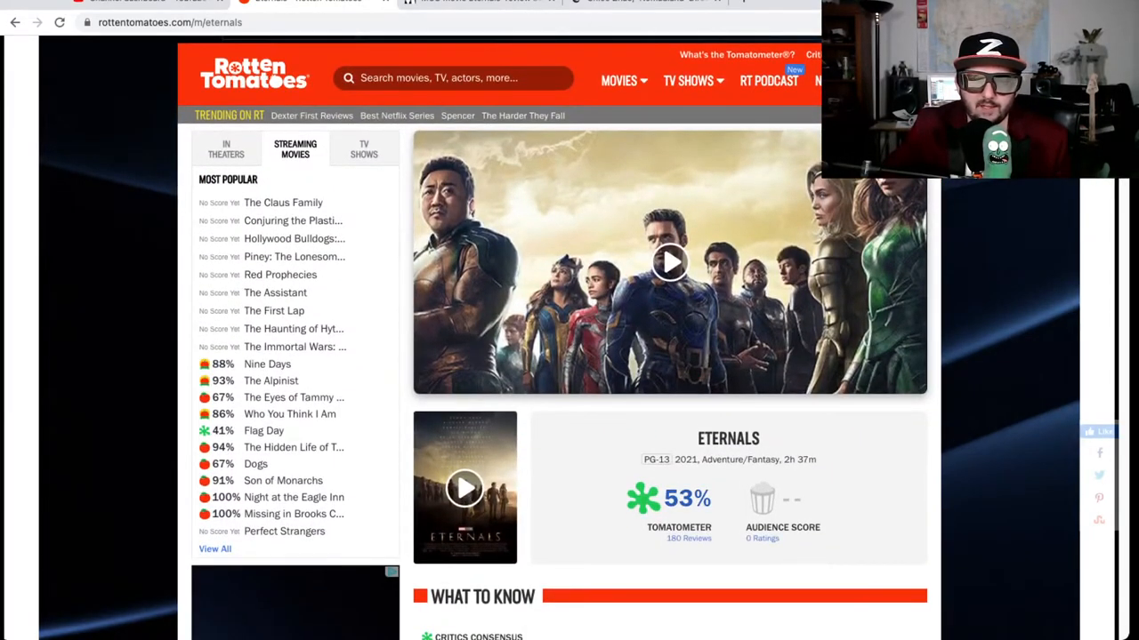
pyautogui.scroll(-3)
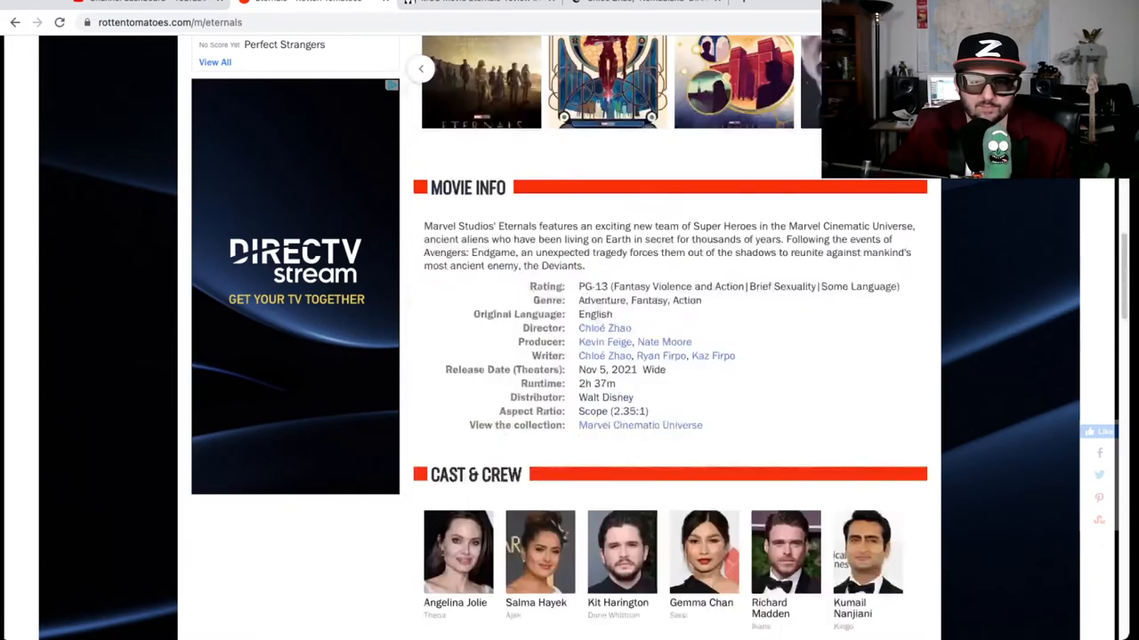
pyautogui.scroll(3)
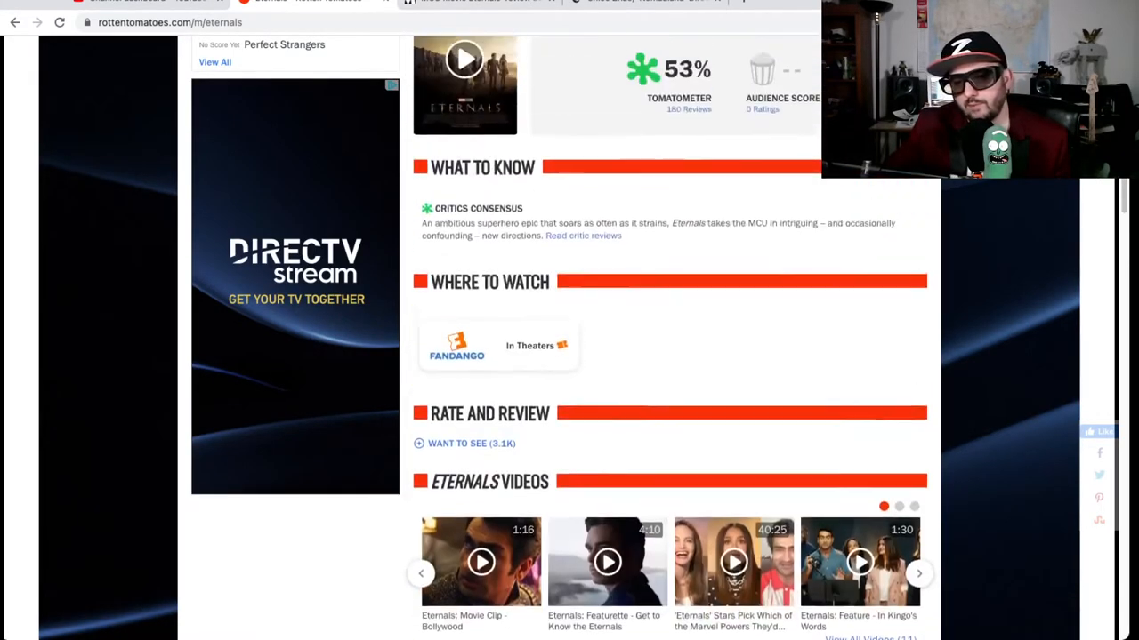
pyautogui.scroll(3)
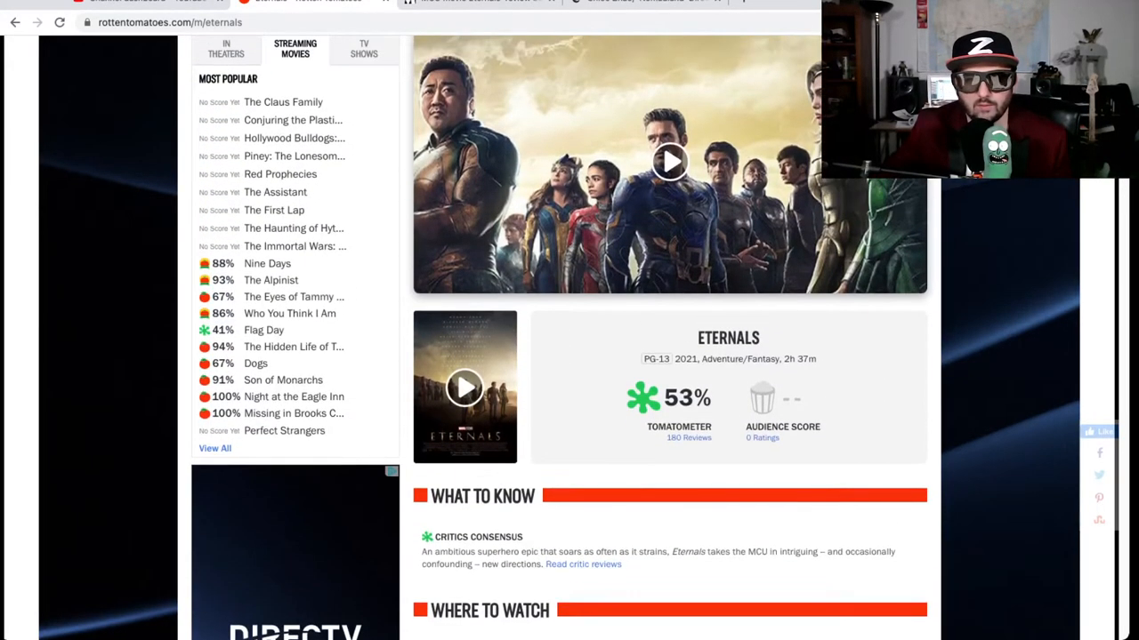
pyautogui.scroll(3)
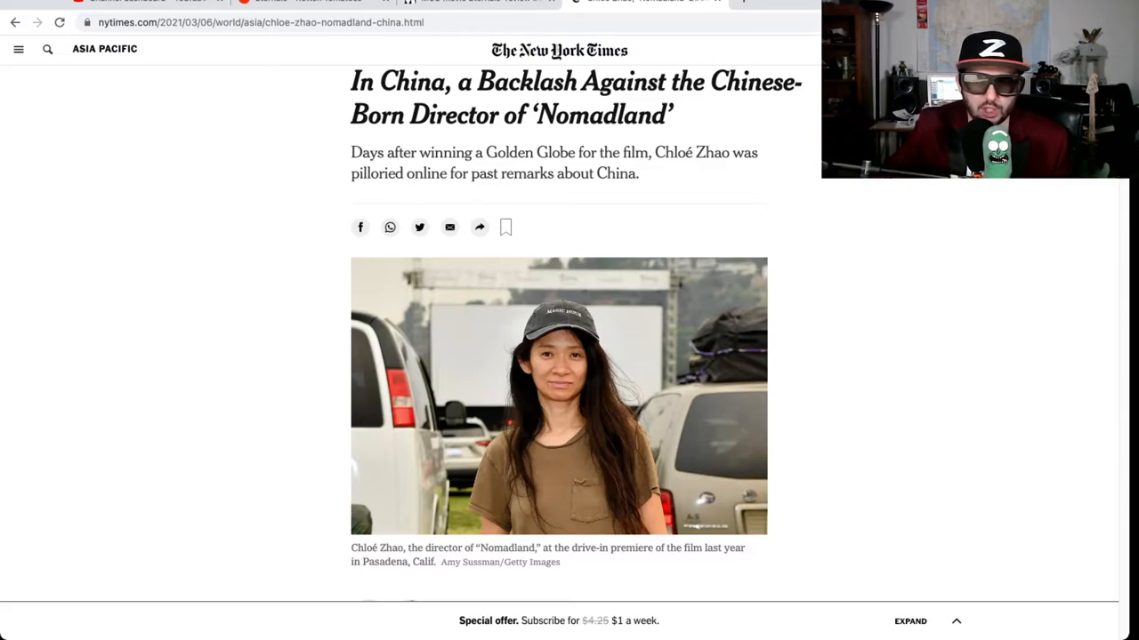
pyautogui.scroll(-3)
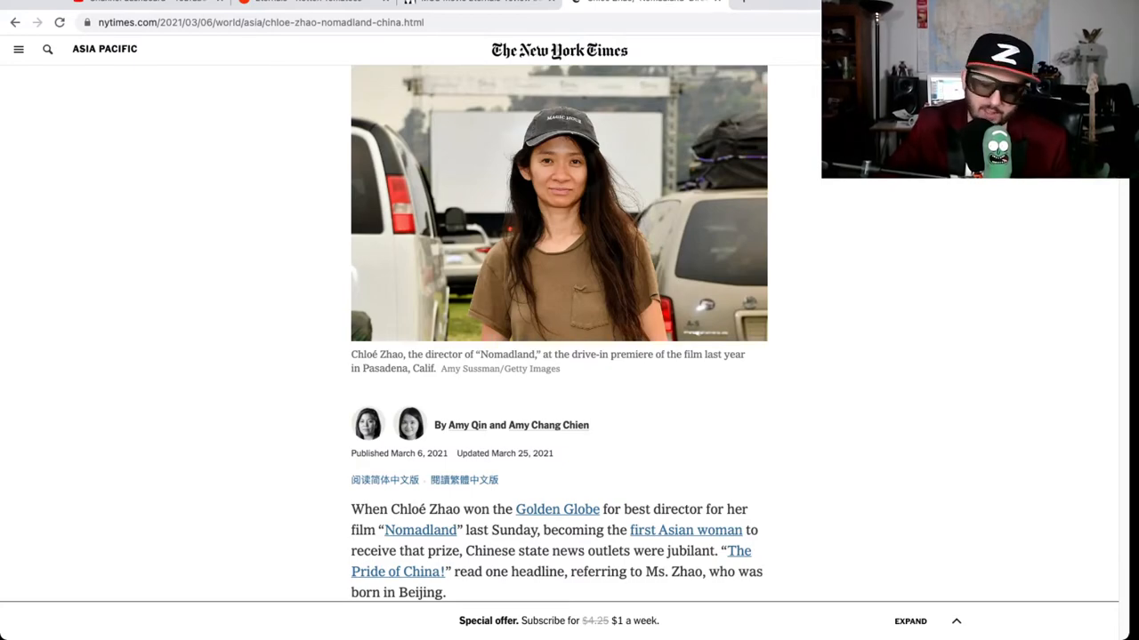
pyautogui.scroll(-3)
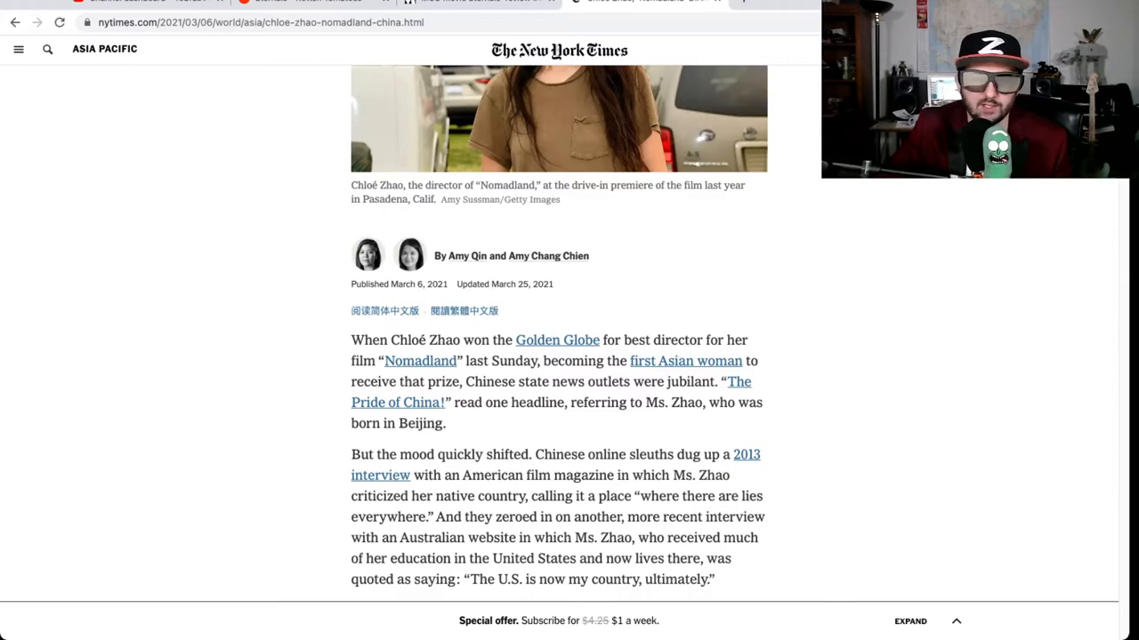
pyautogui.scroll(-3)
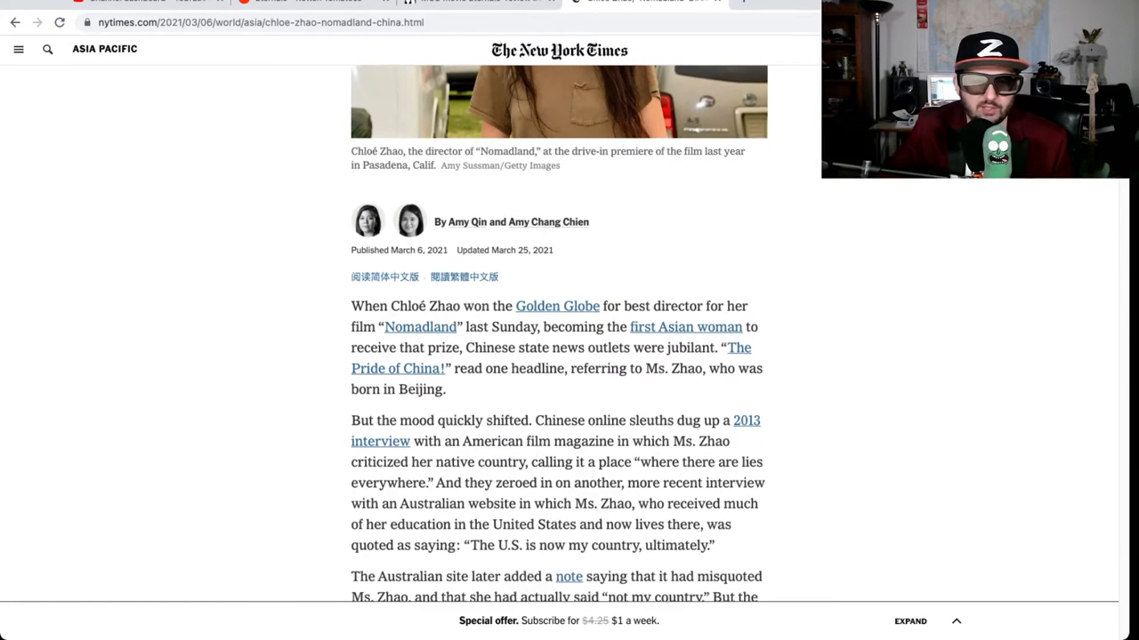
pyautogui.scroll(-3)
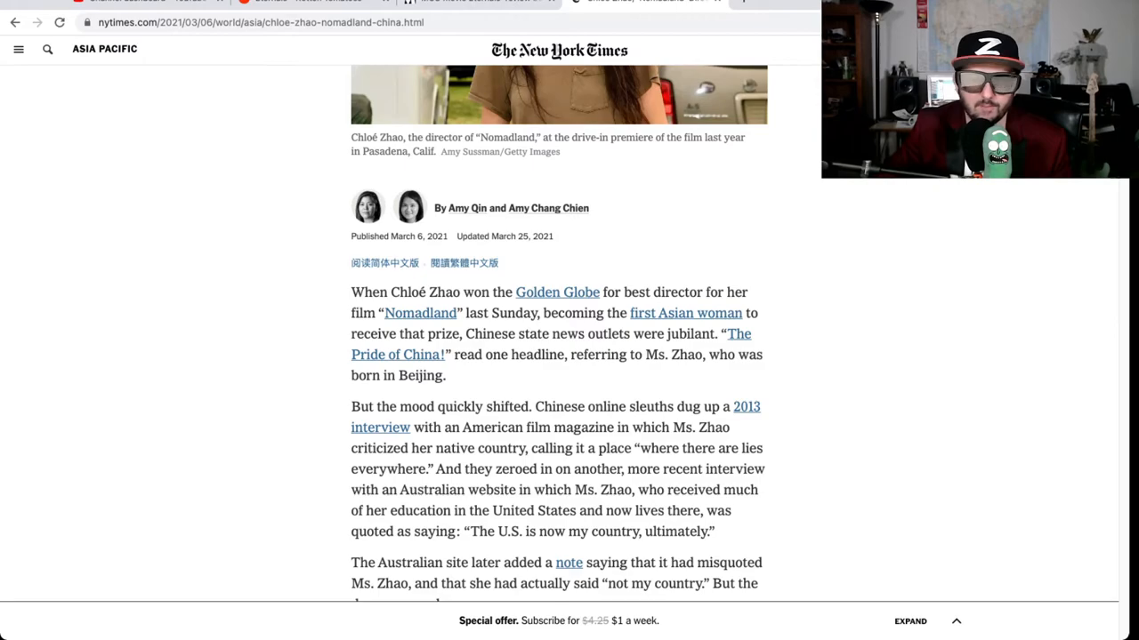
pyautogui.scroll(3)
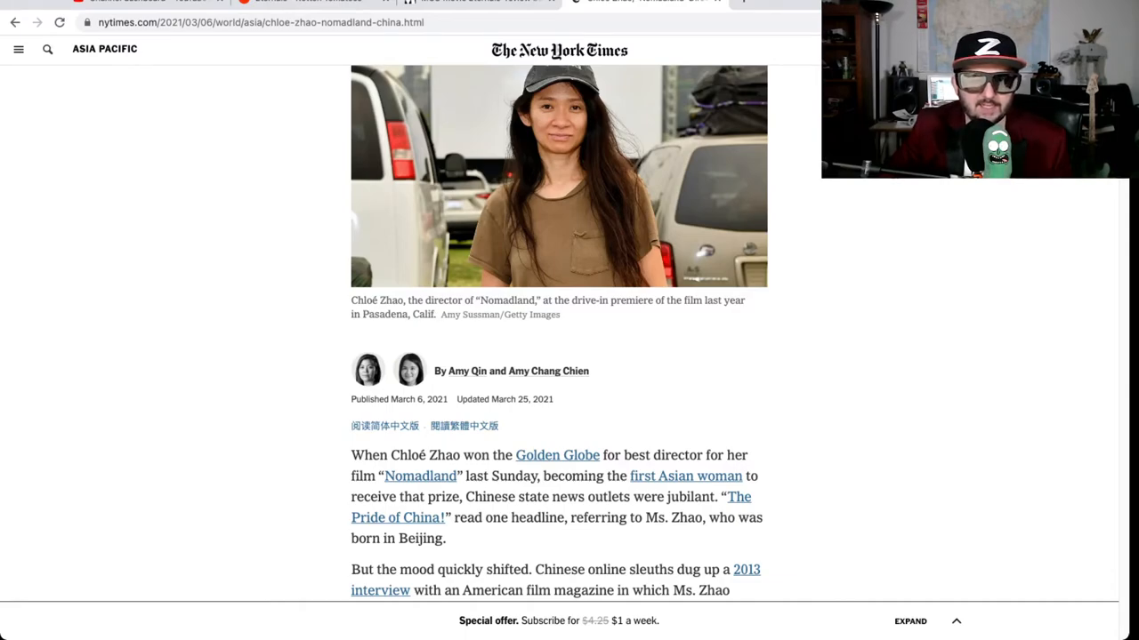
pyautogui.scroll(-3)
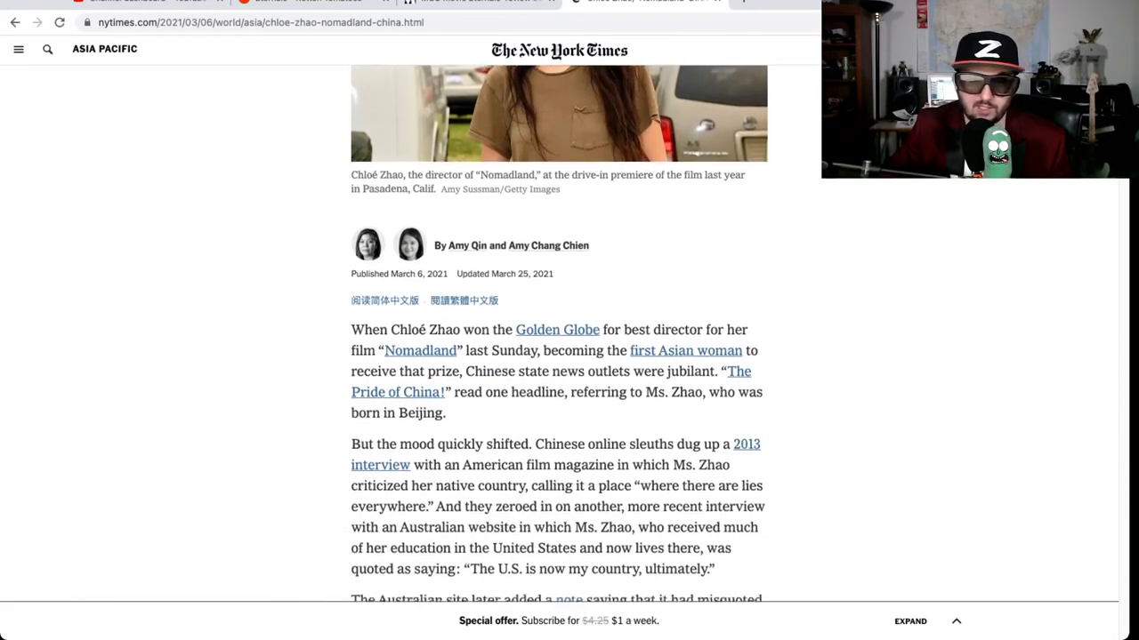
pyautogui.scroll(-3)
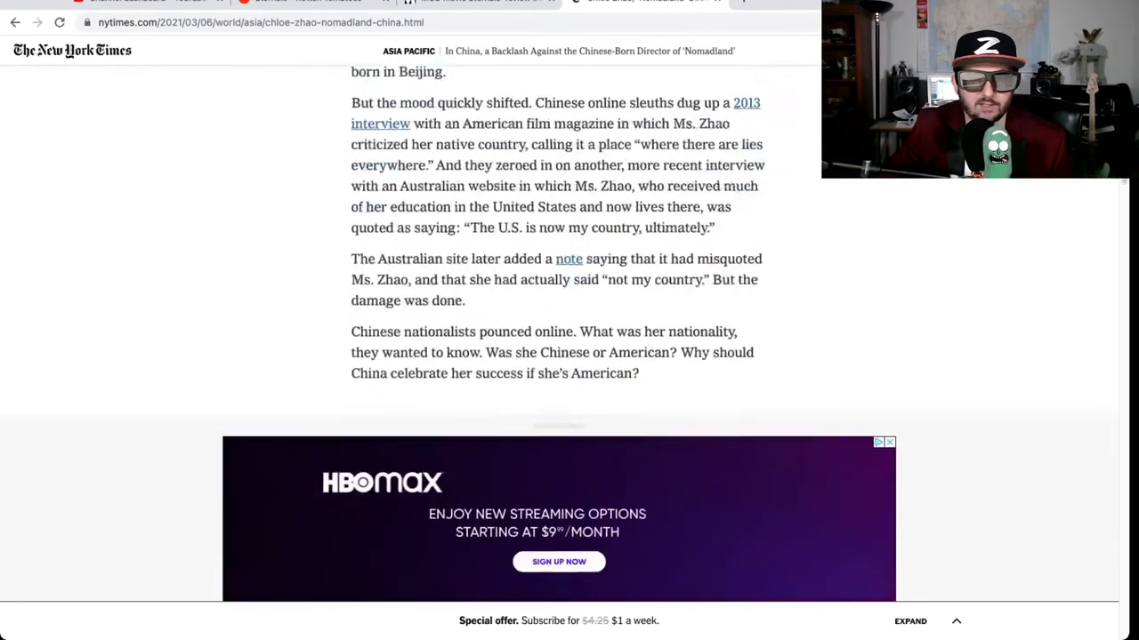
pyautogui.scroll(-3)
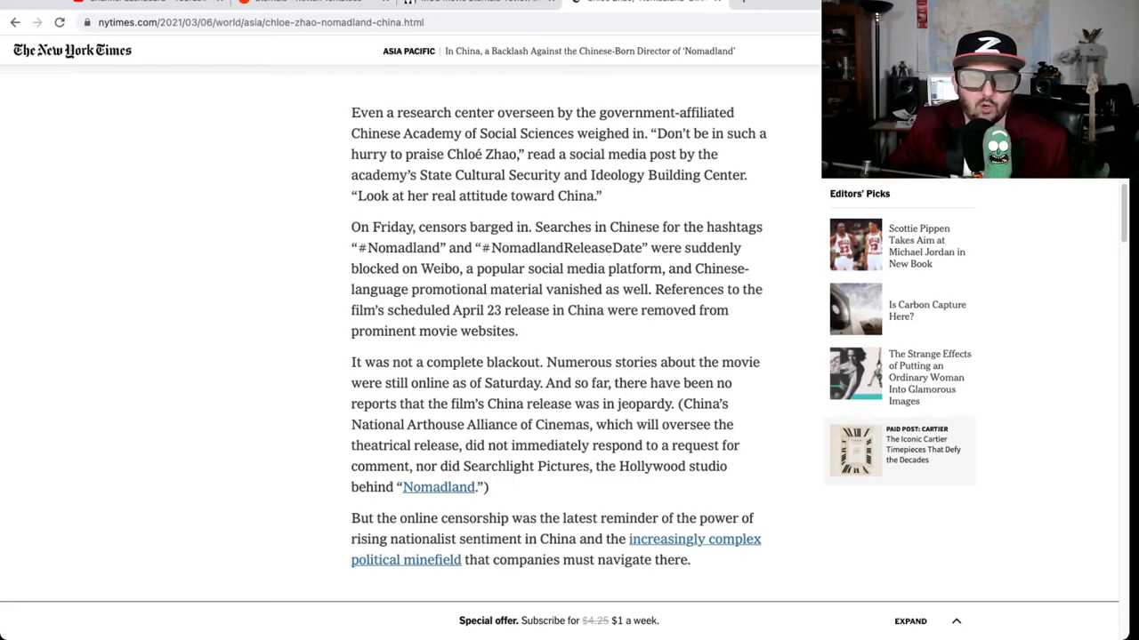
pyautogui.scroll(-3)
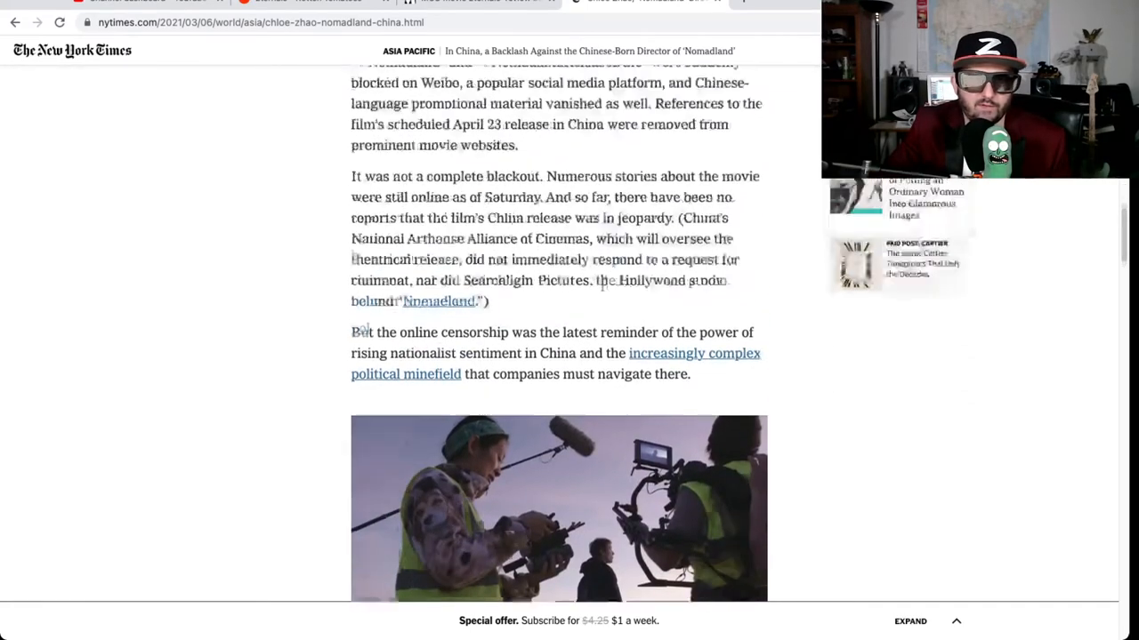
pyautogui.scroll(3)
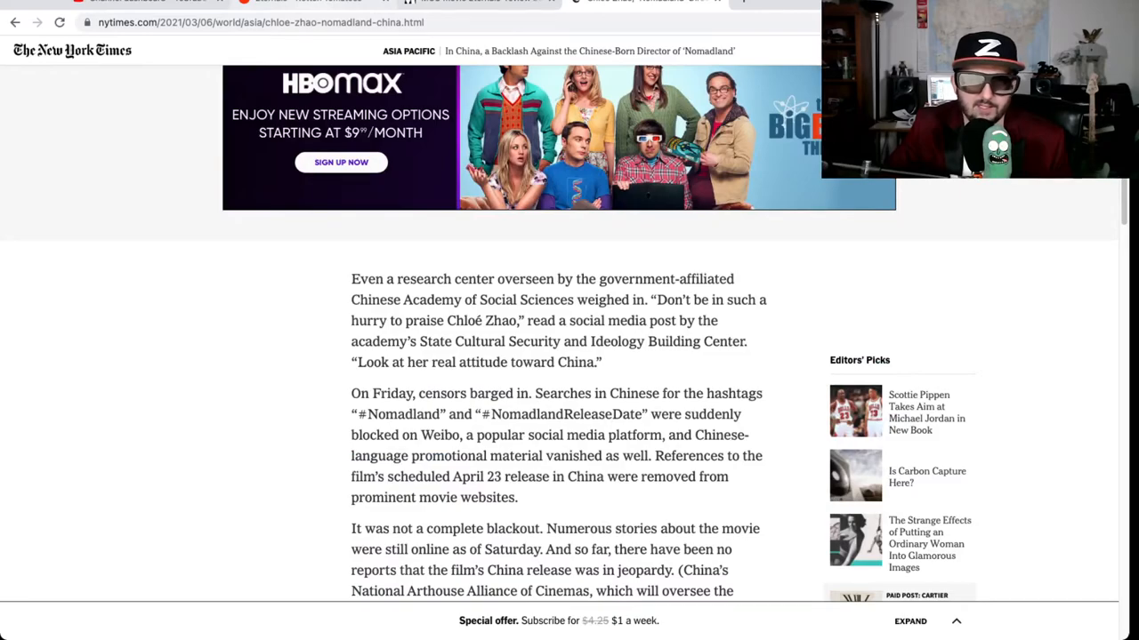